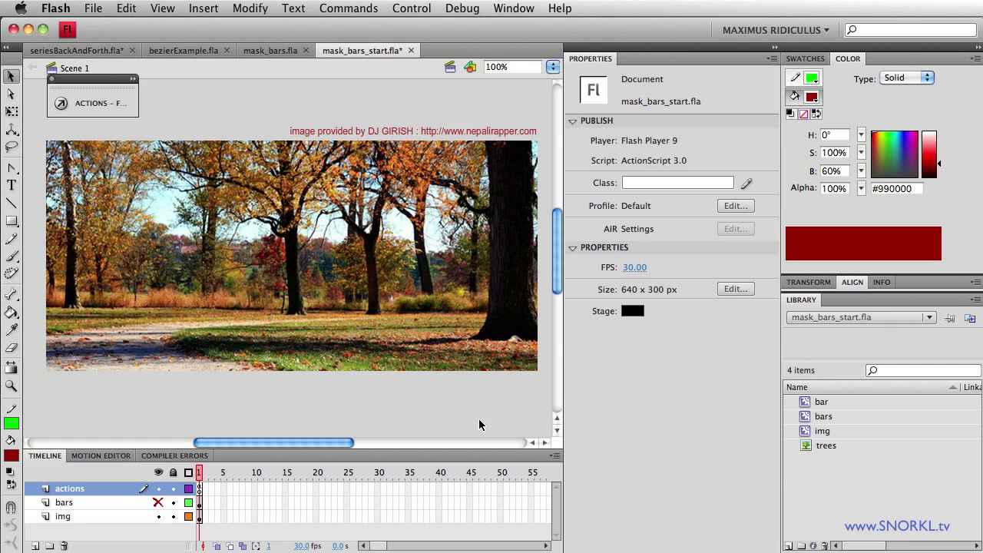
pyautogui.moveTo(418, 406)
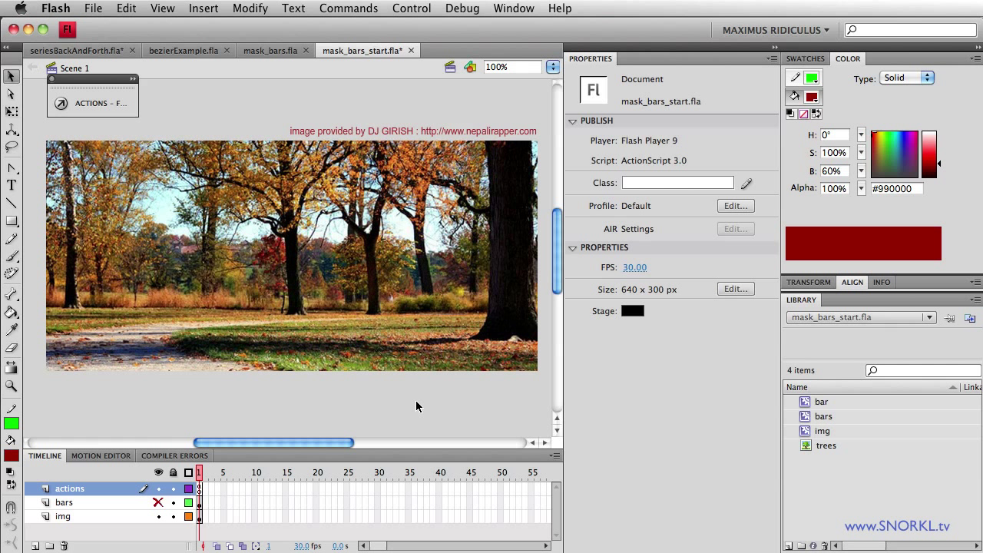
pyautogui.moveTo(343, 257)
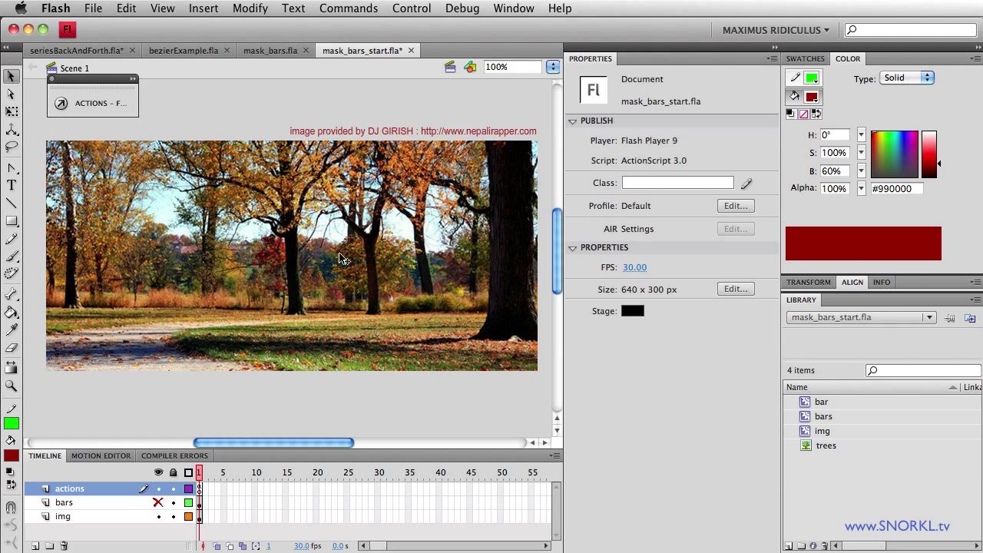
pyautogui.moveTo(62, 524)
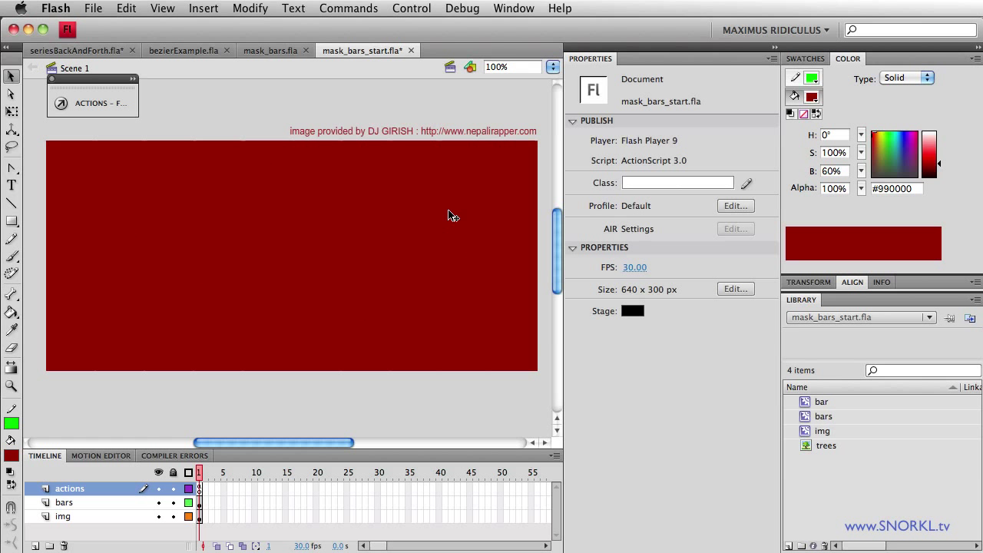
pyautogui.moveTo(355, 317)
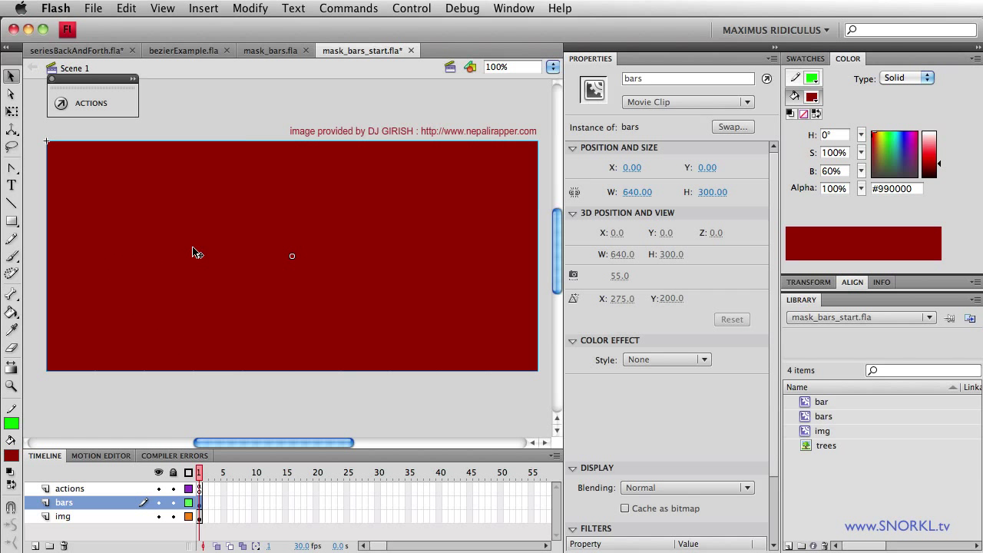
# Step: Enter the bars movie clip to edit its contents in place
pyautogui.doubleClick(292, 255)
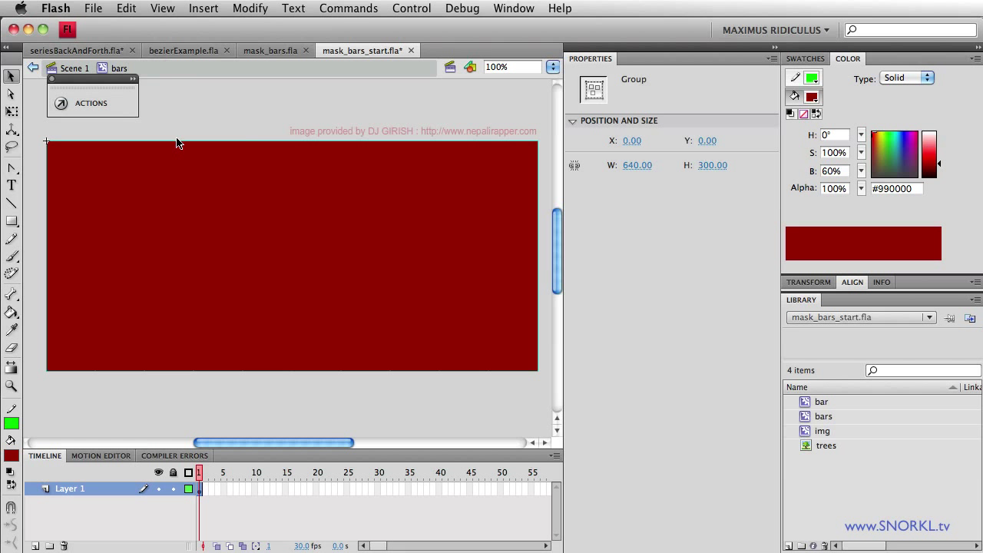
pyautogui.moveTo(224, 232)
pyautogui.write('bar2')
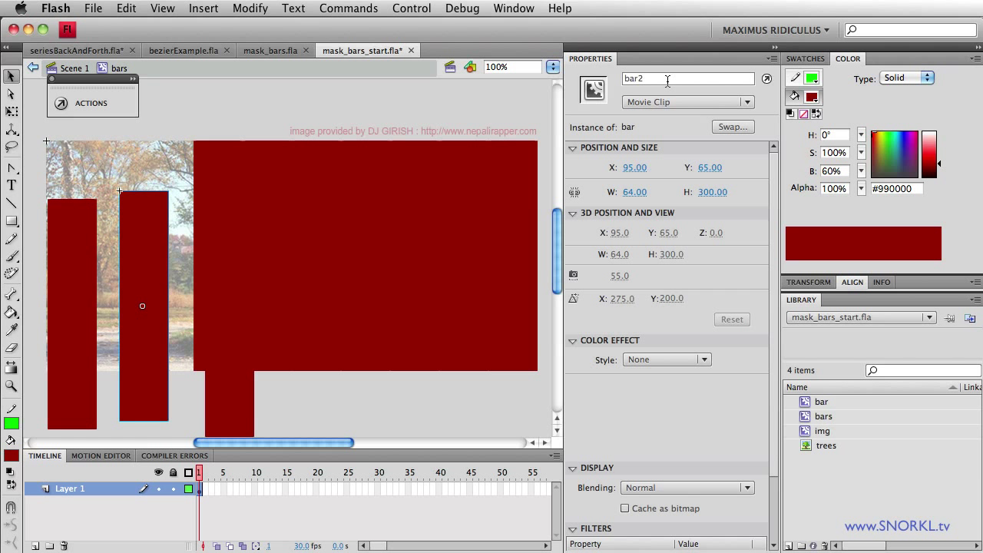
pyautogui.moveTo(687, 78)
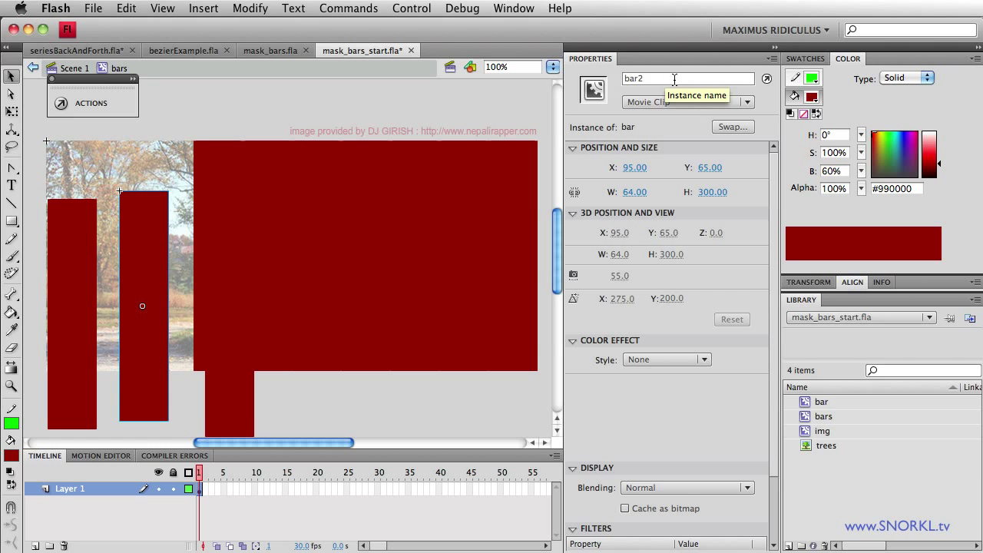
pyautogui.moveTo(125, 297)
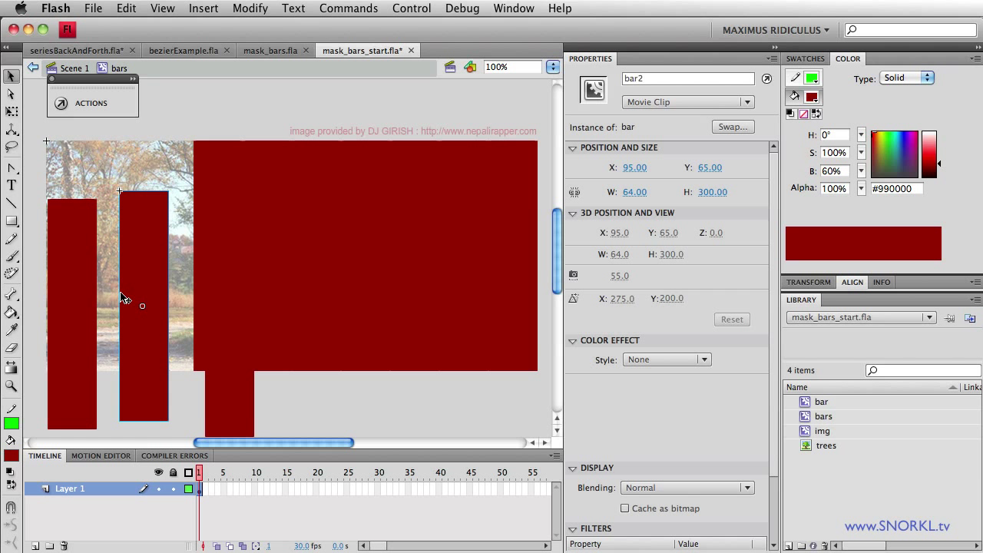
pyautogui.moveTo(179, 206)
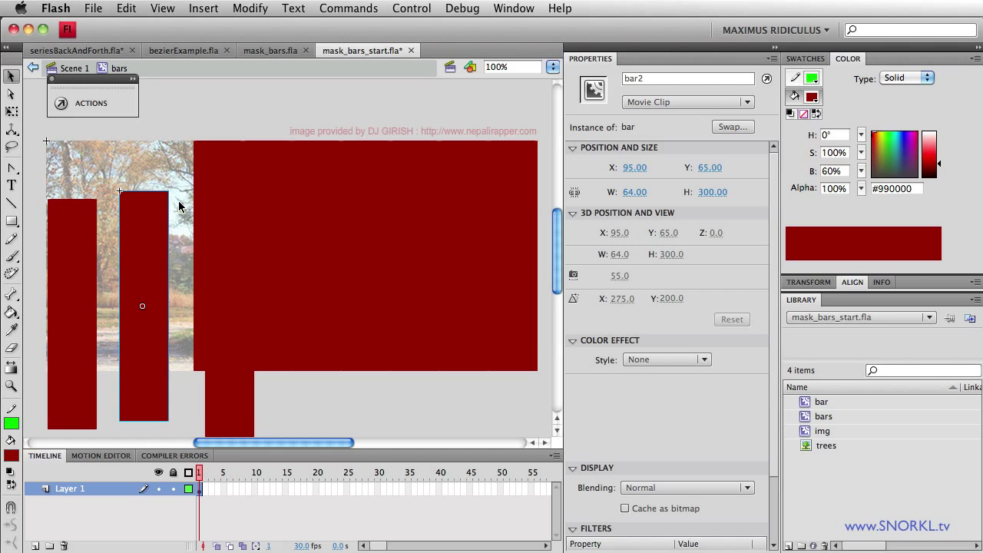
pyautogui.moveTo(250, 156)
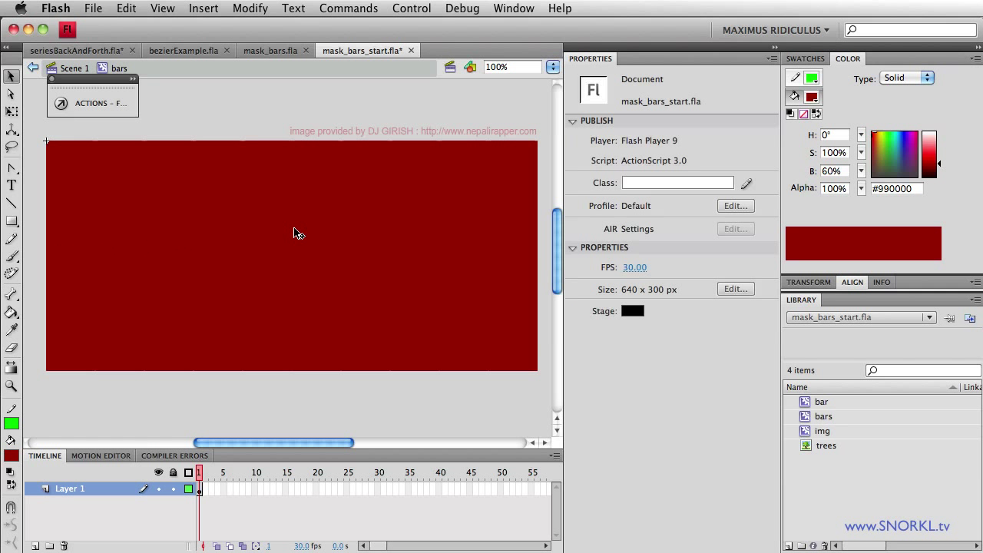
# Step: Return to Scene 1 and review the frame script where bars masks img with bitmap caching
pyautogui.click(512, 255)
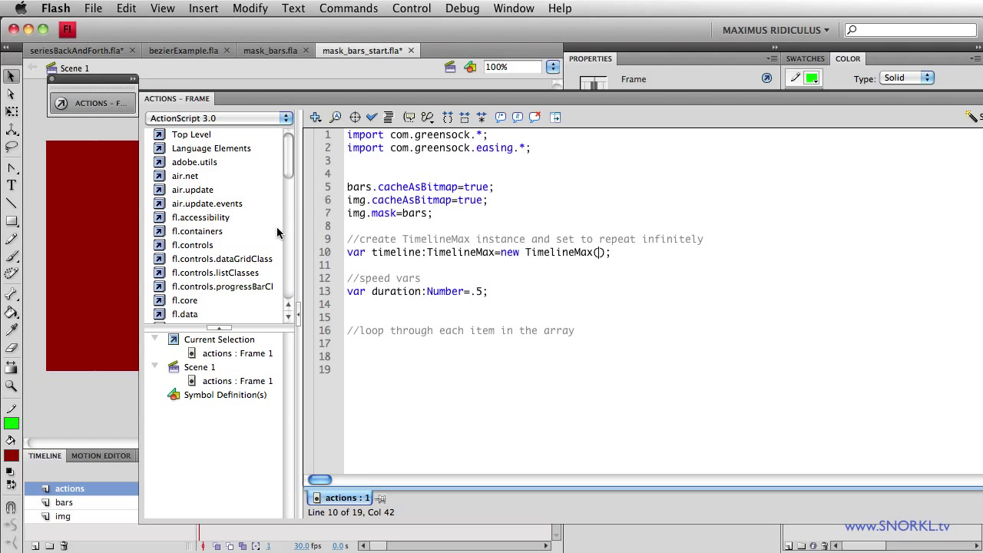
pyautogui.moveTo(111, 356)
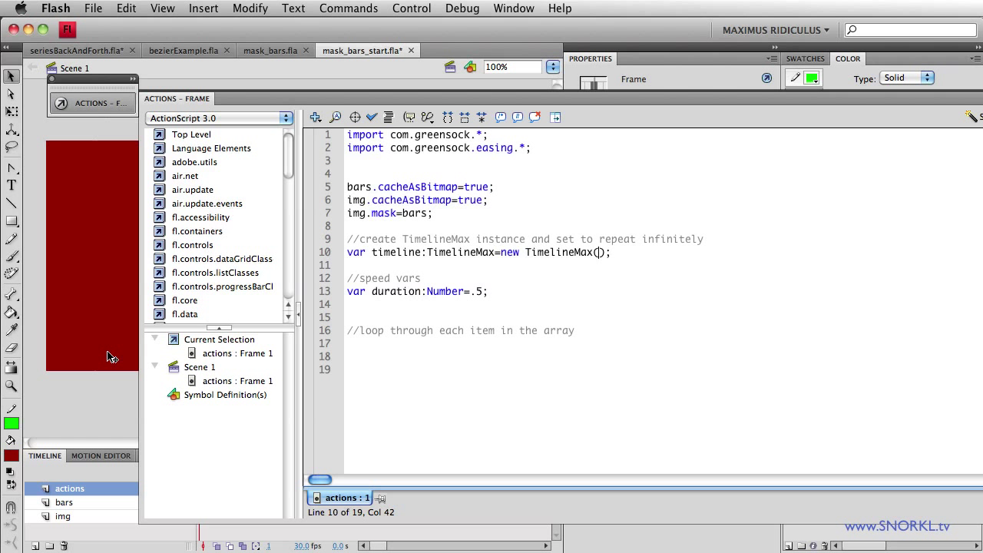
pyautogui.moveTo(257, 397)
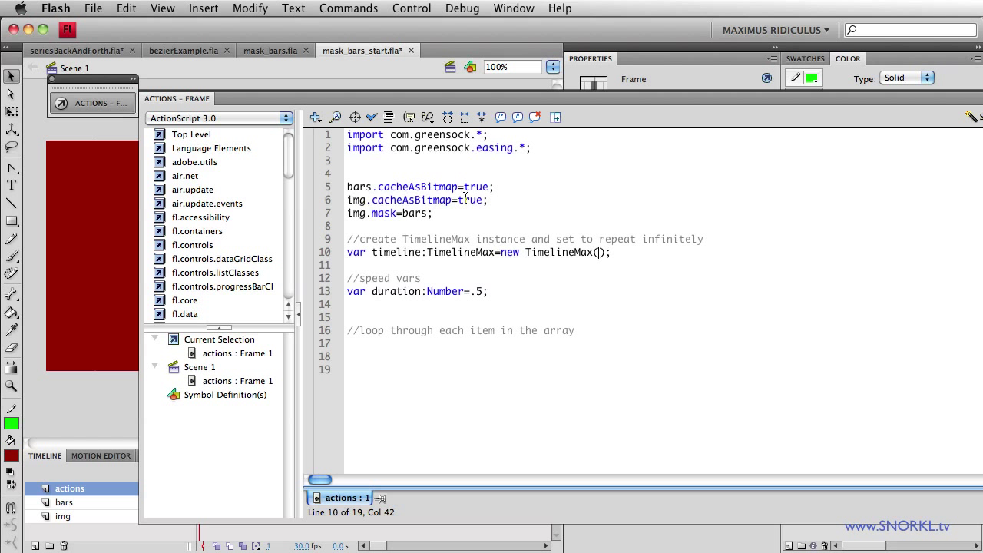
pyautogui.doubleClick(382, 212)
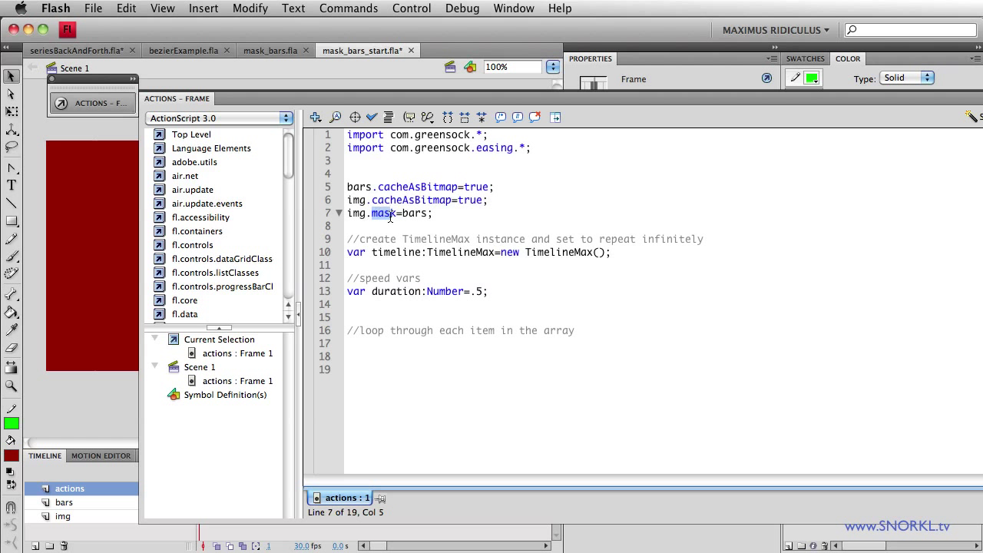
pyautogui.doubleClick(414, 214)
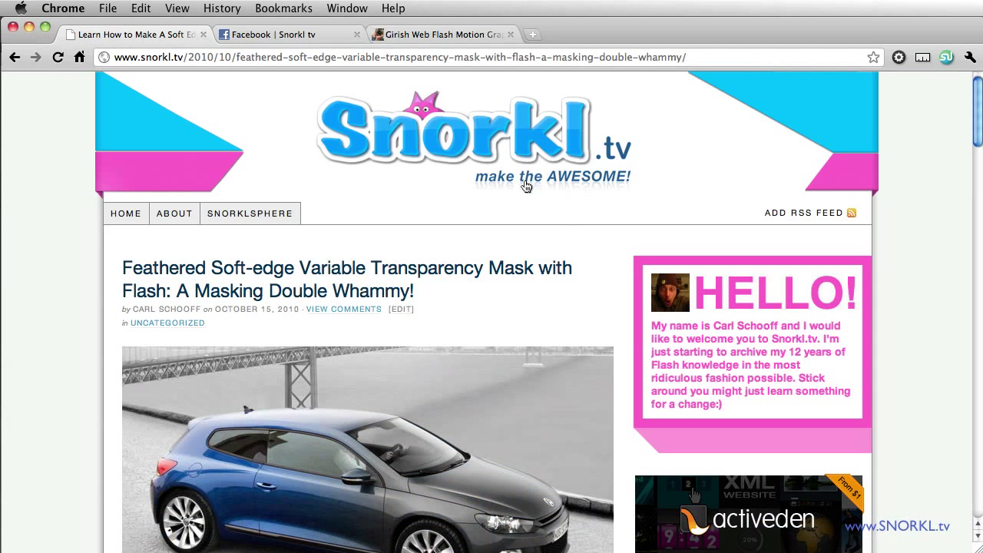
# Step: Scroll the snorkl.tv feathered soft-edge mask article down to its embedded video
pyautogui.scroll(-3)
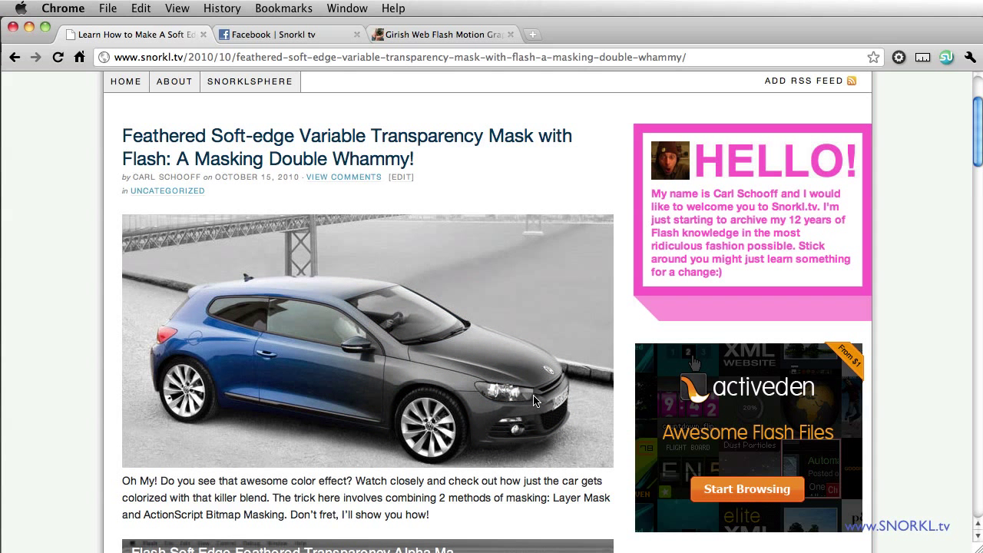
pyautogui.scroll(-3)
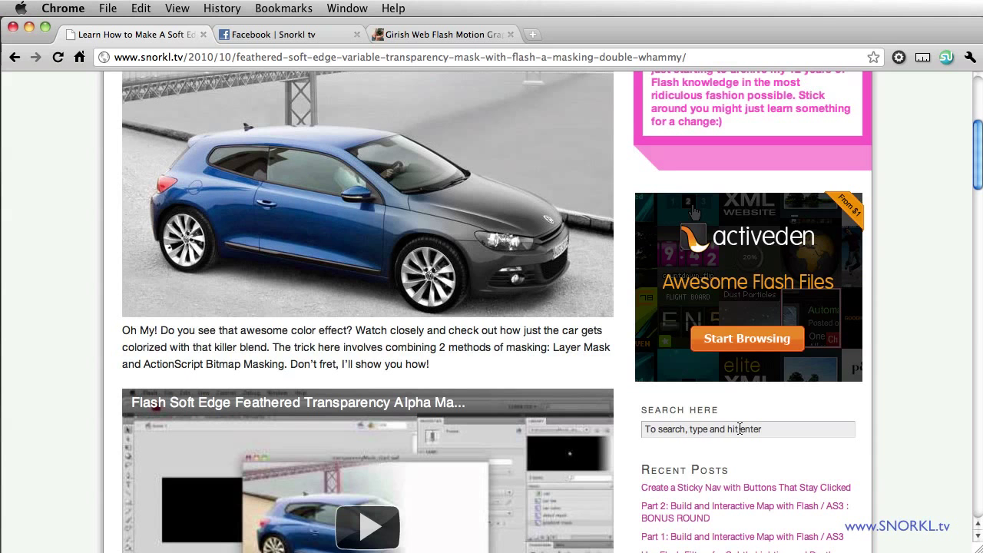
pyautogui.scroll(3)
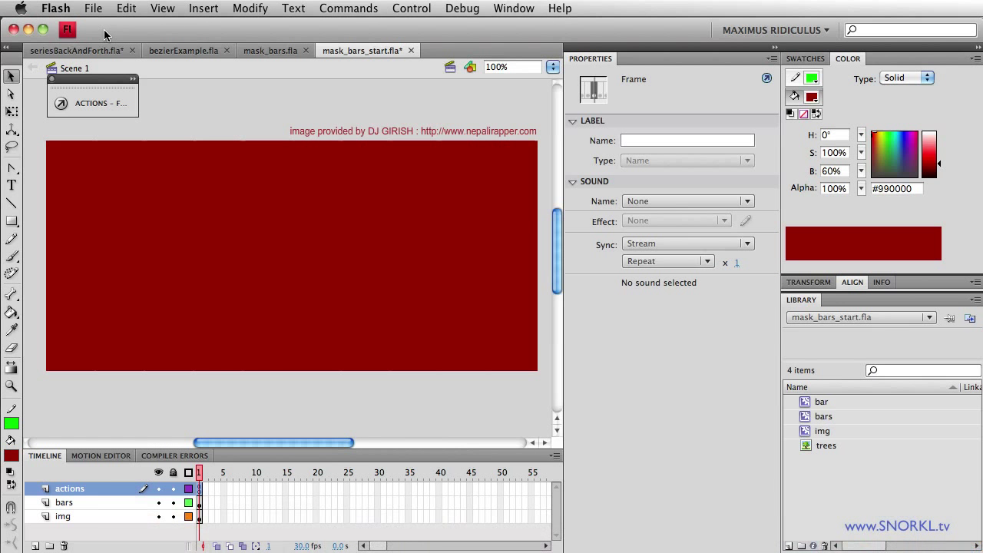
pyautogui.moveTo(280, 280)
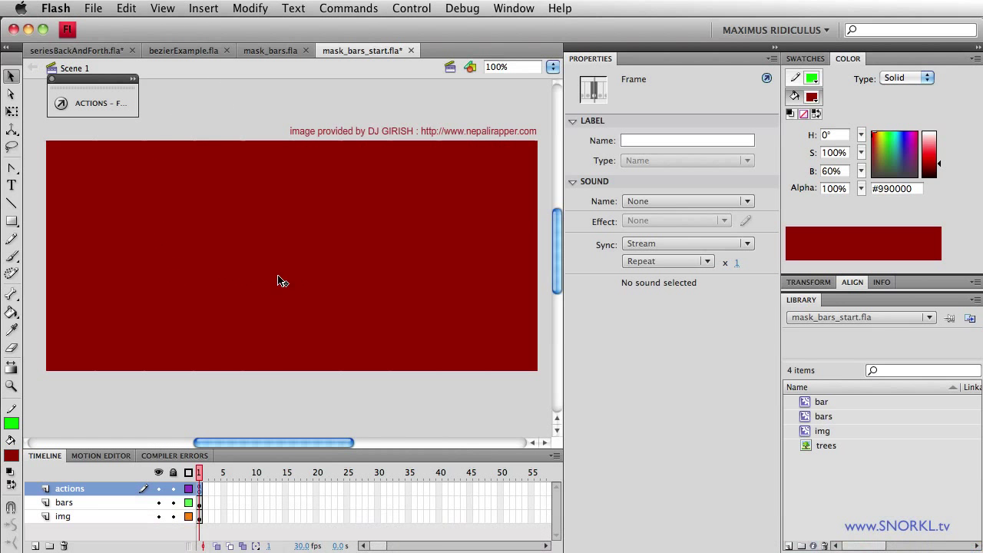
# Step: Select the bars clip on the stage to raise it to Y -70
pyautogui.click(63, 502)
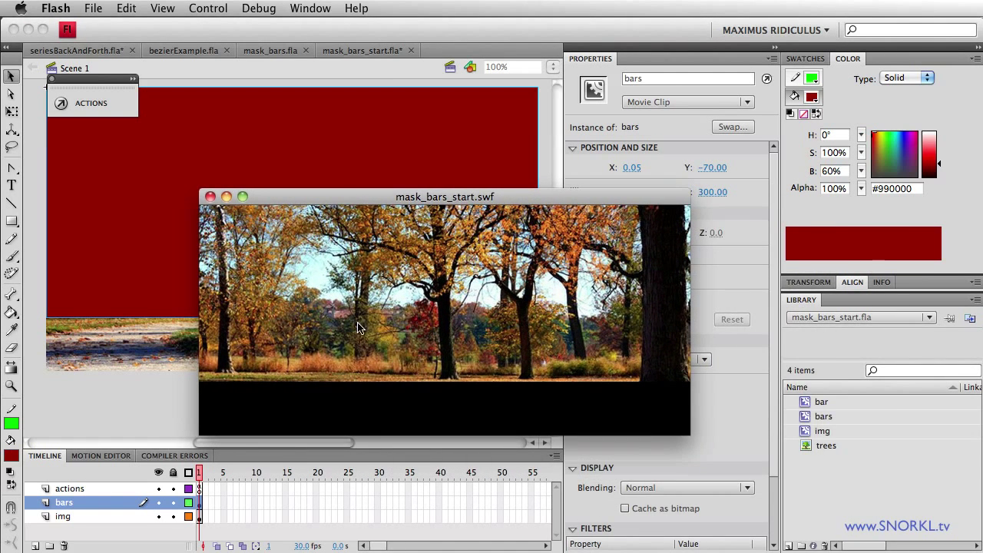
pyautogui.moveTo(225, 256)
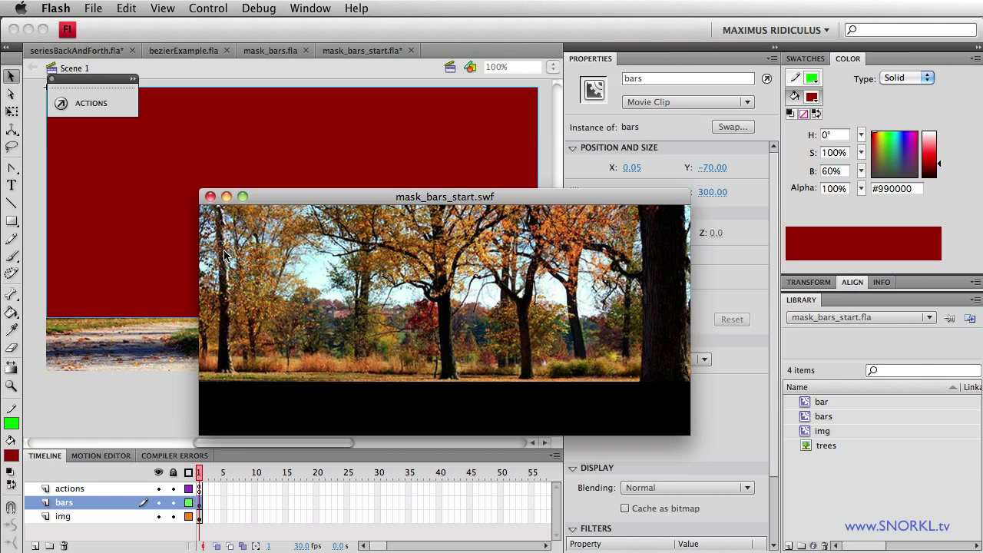
pyautogui.moveTo(652, 234)
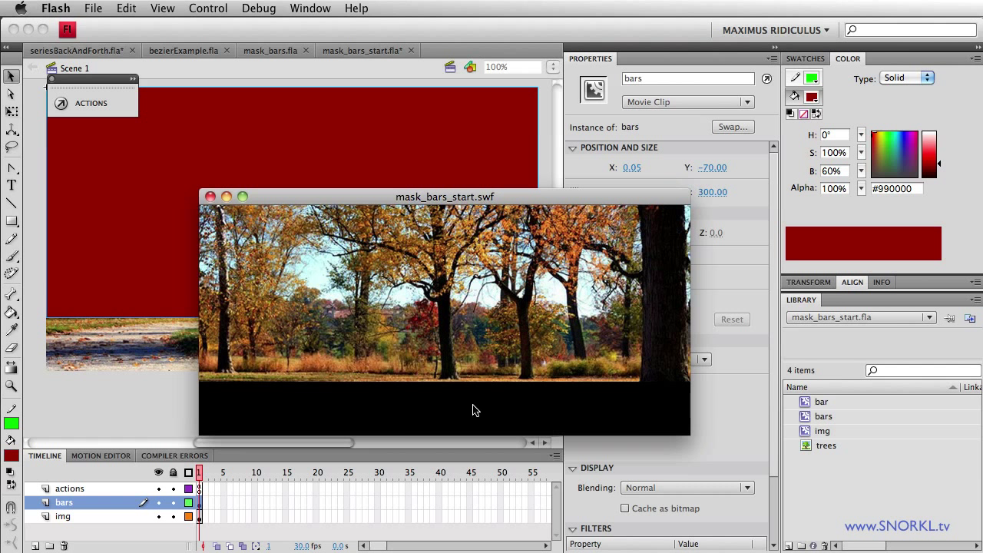
pyautogui.moveTo(233, 403)
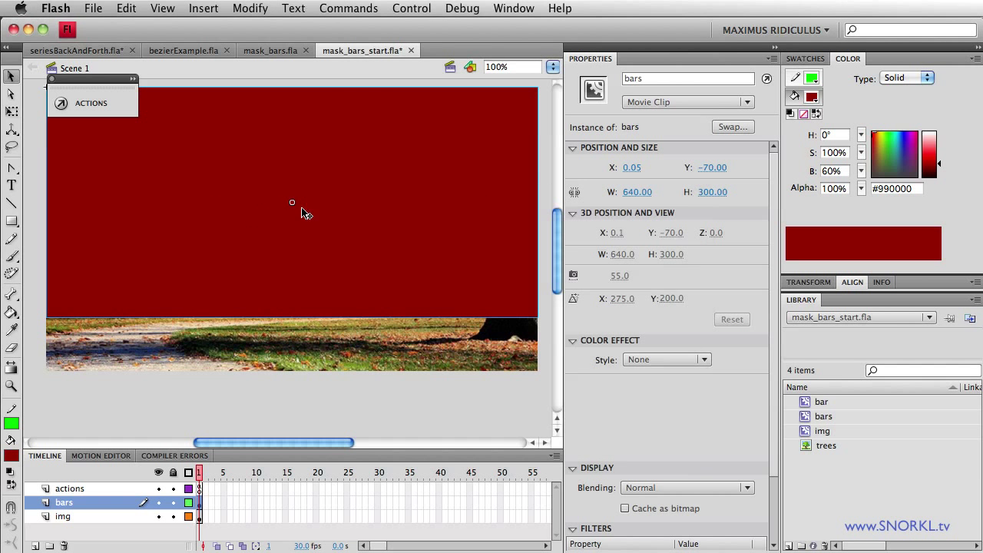
pyautogui.moveTo(418, 216)
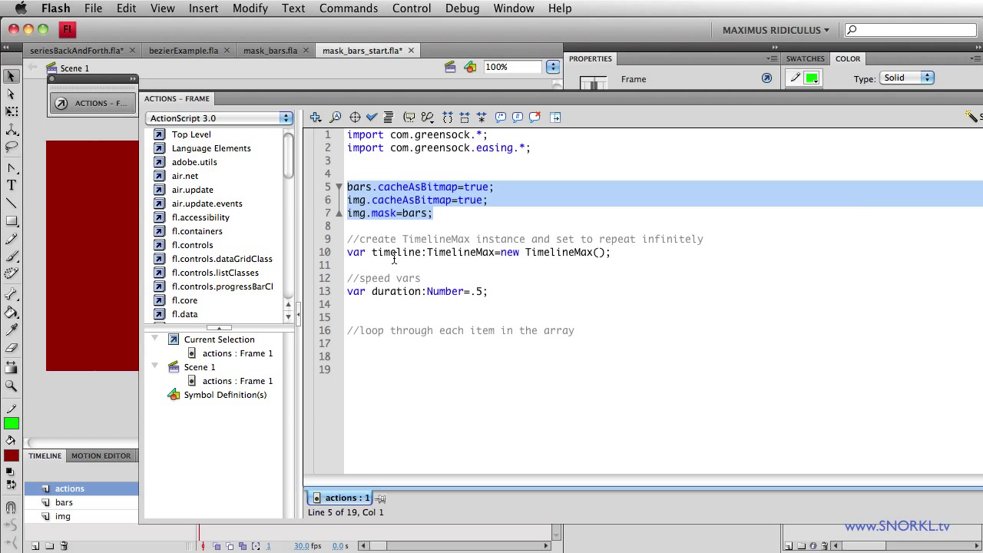
pyautogui.moveTo(368, 256)
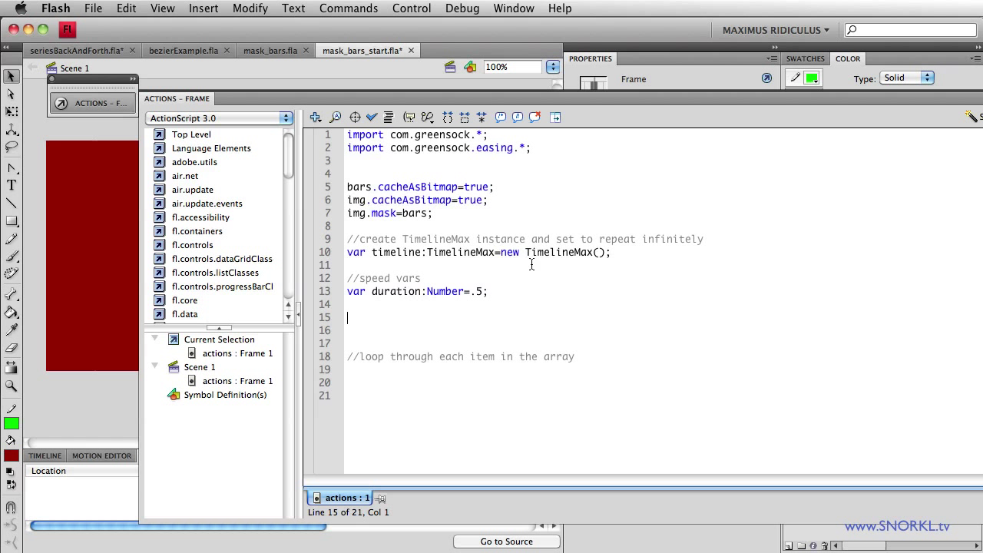
# Step: Add a for loop counting from 1 to 10 below the speed vars
pyautogui.write('for (var count:Number = 1; count <=10; count++) {')
pyautogui.click(663, 330)
pyautogui.write('trace("bar"+count);')
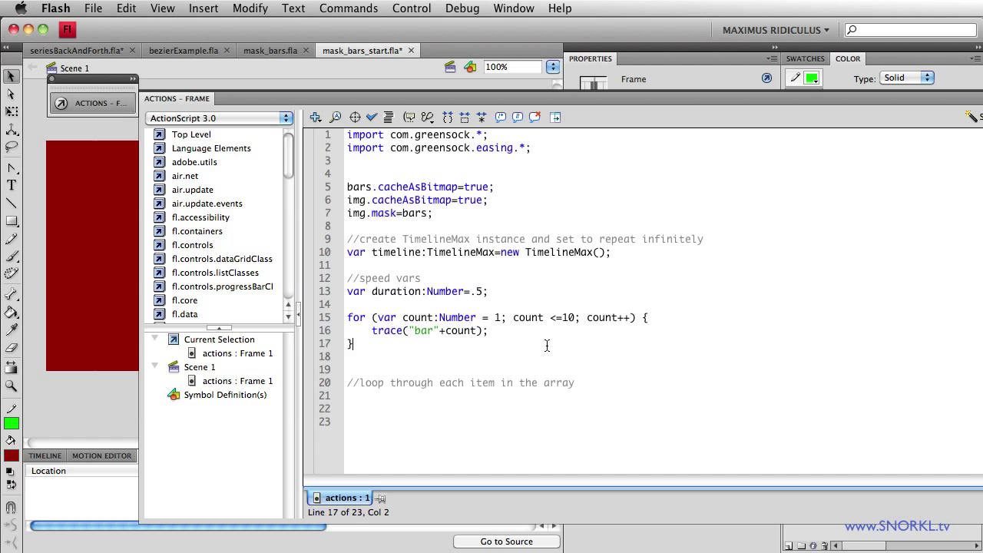
pyautogui.moveTo(469, 341)
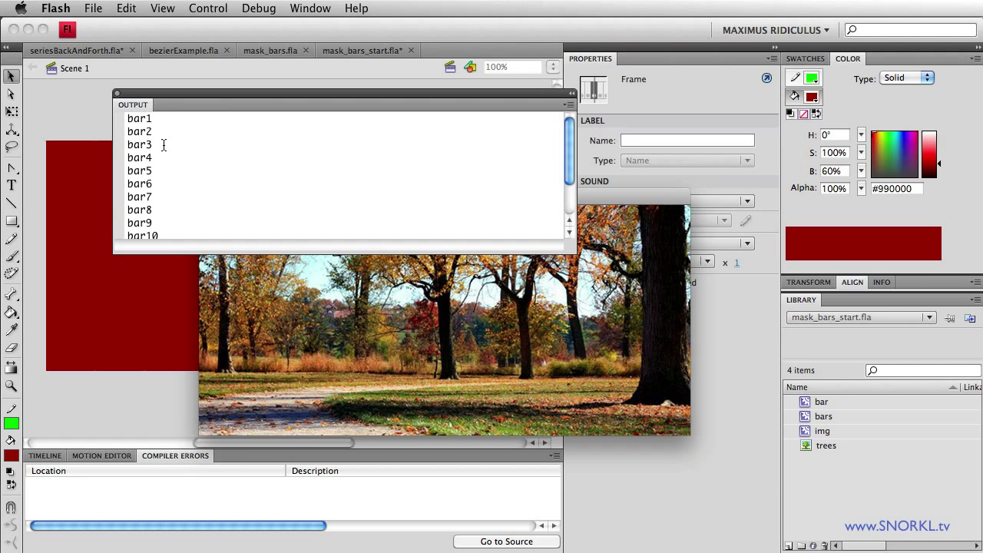
pyautogui.moveTo(228, 212)
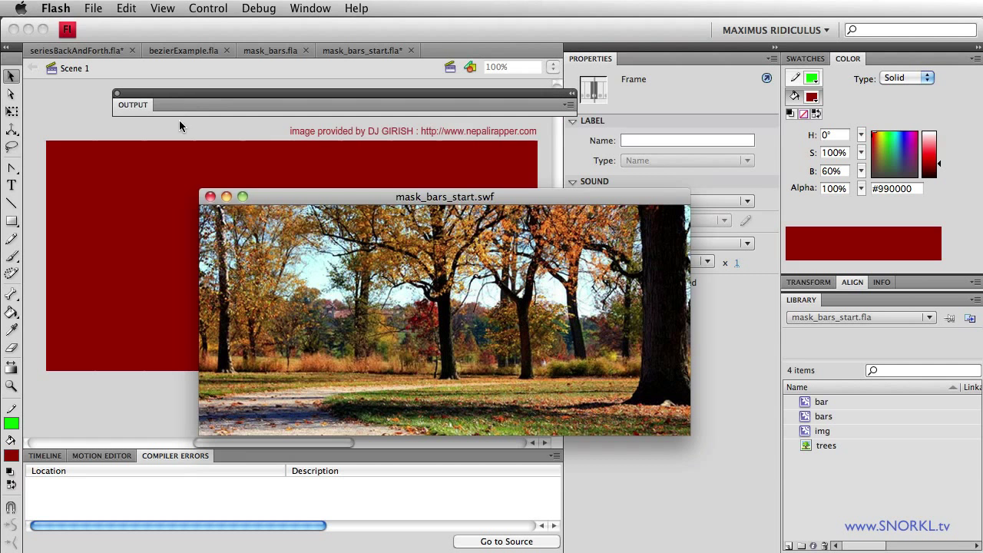
pyautogui.click(215, 197)
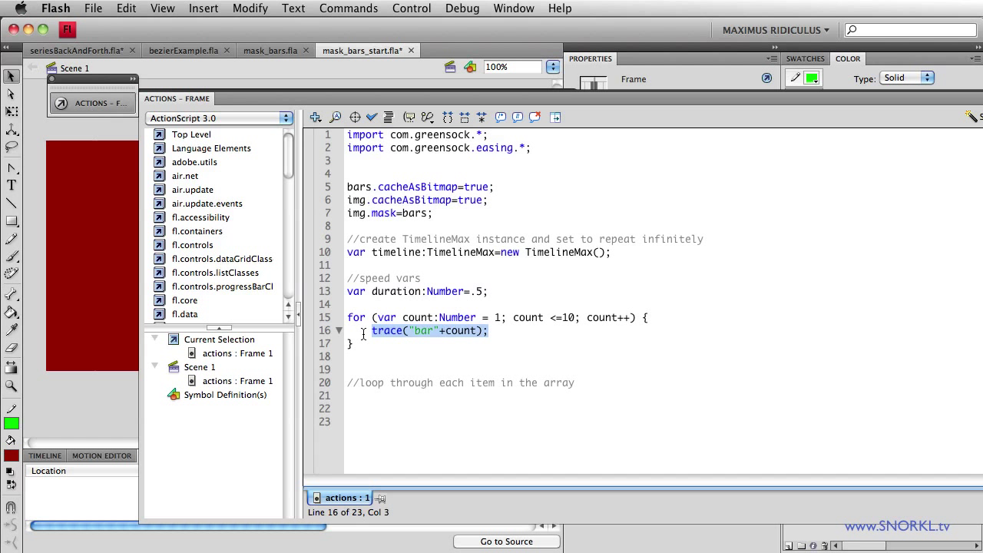
# Step: Declare var mc:MovieClip = bars["bars"+count] inside the loop
pyautogui.write('var mc')
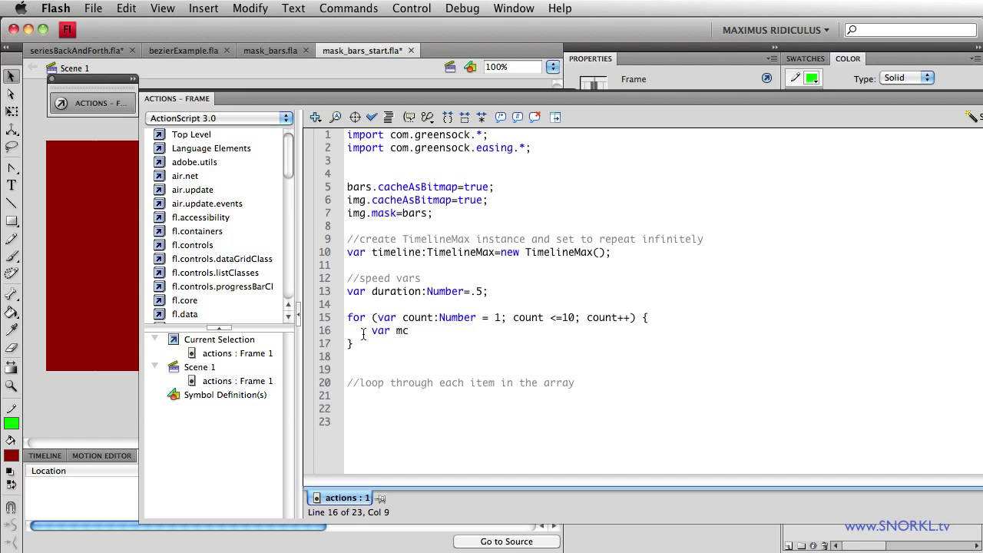
pyautogui.write(':Mov')
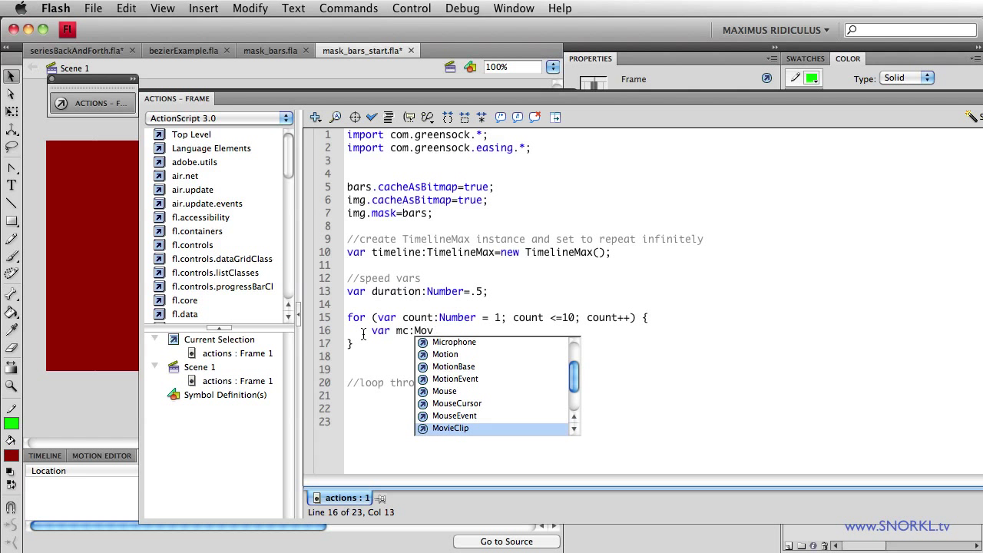
pyautogui.doubleClick(451, 428)
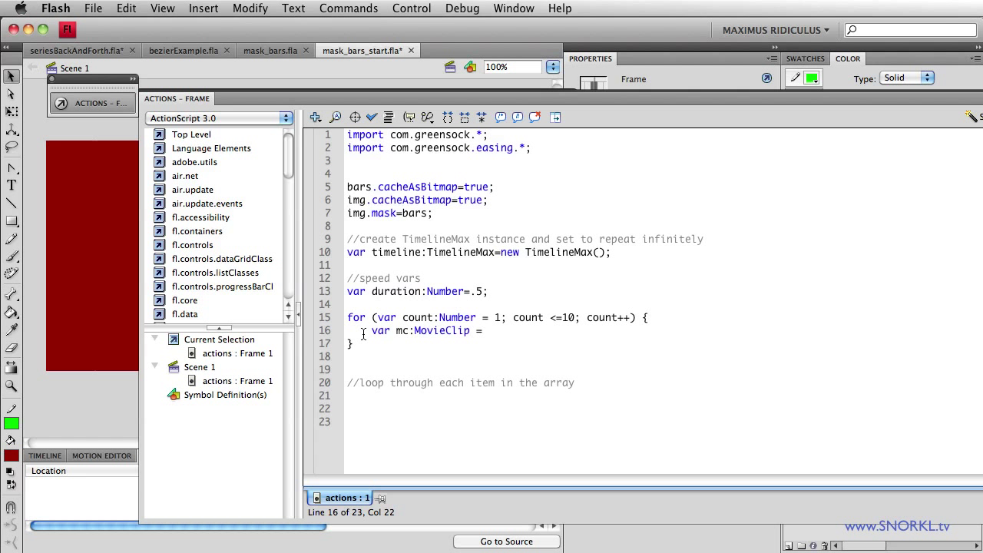
pyautogui.write('bars')
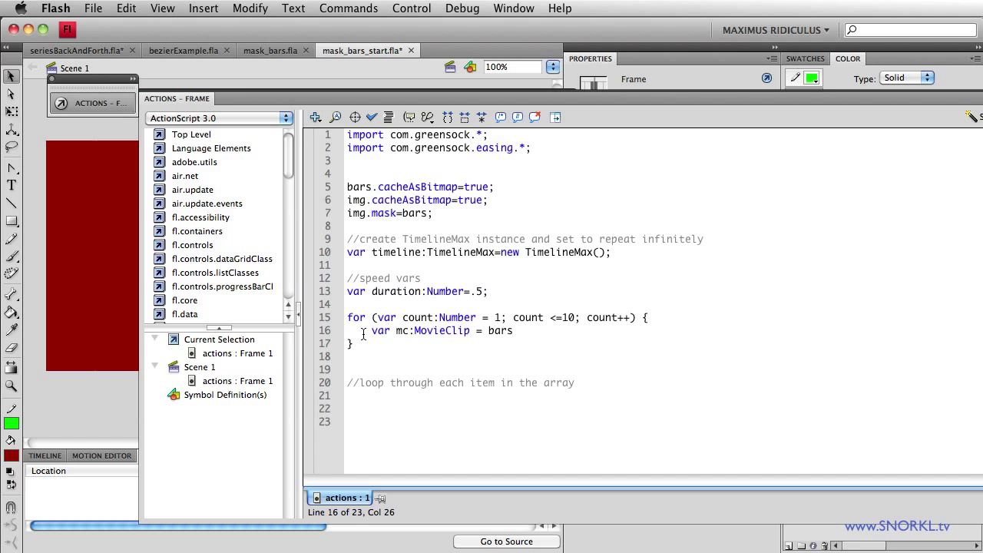
pyautogui.write('[]')
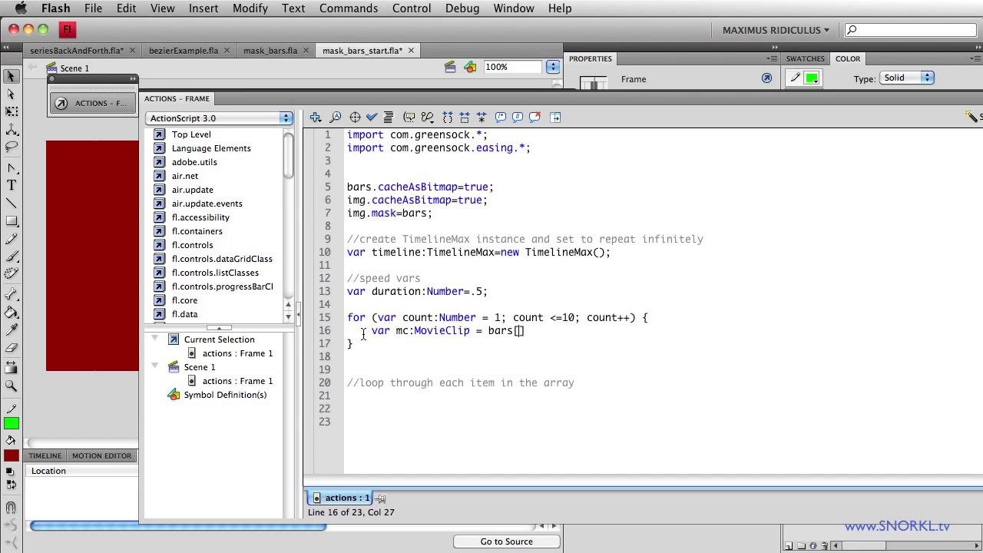
pyautogui.write('"b ar')
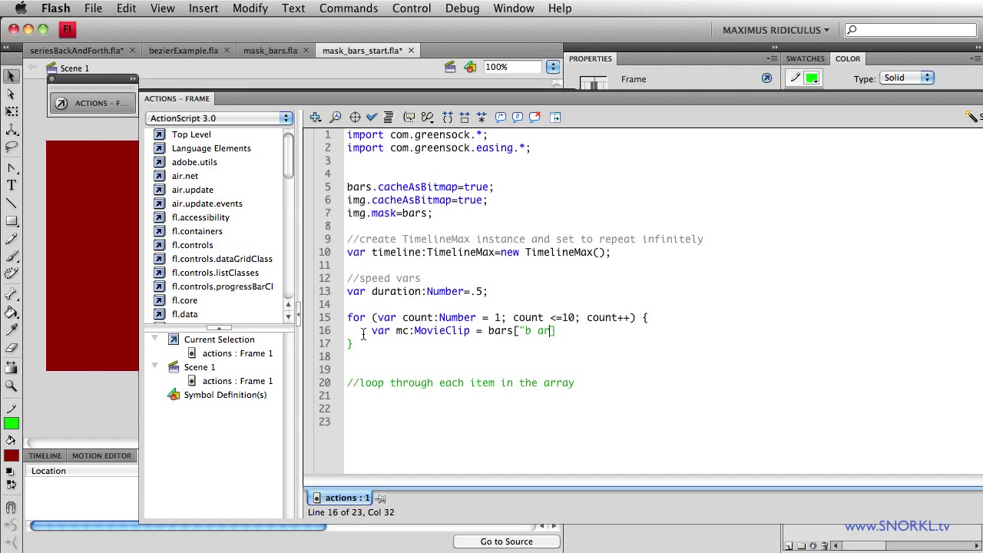
pyautogui.write('bars')
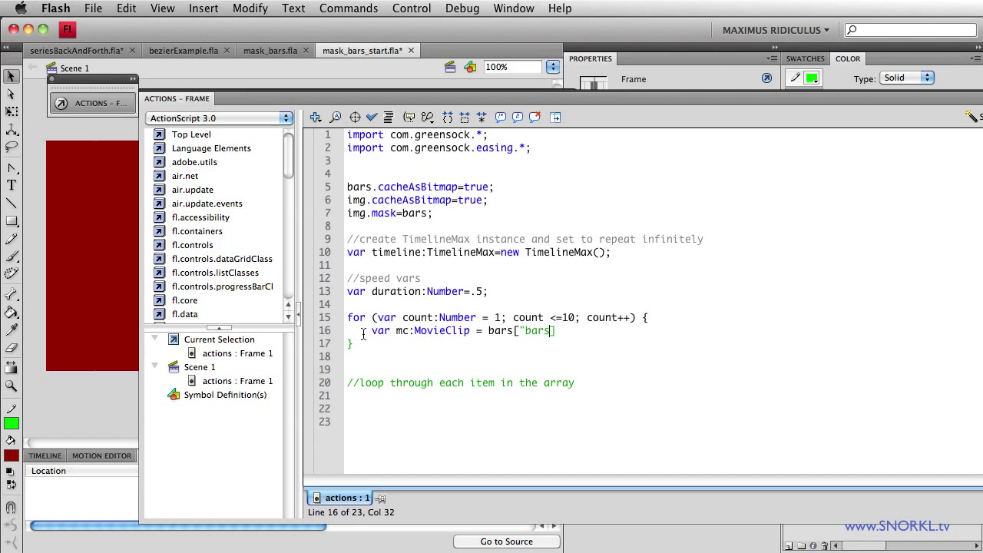
pyautogui.write('+')
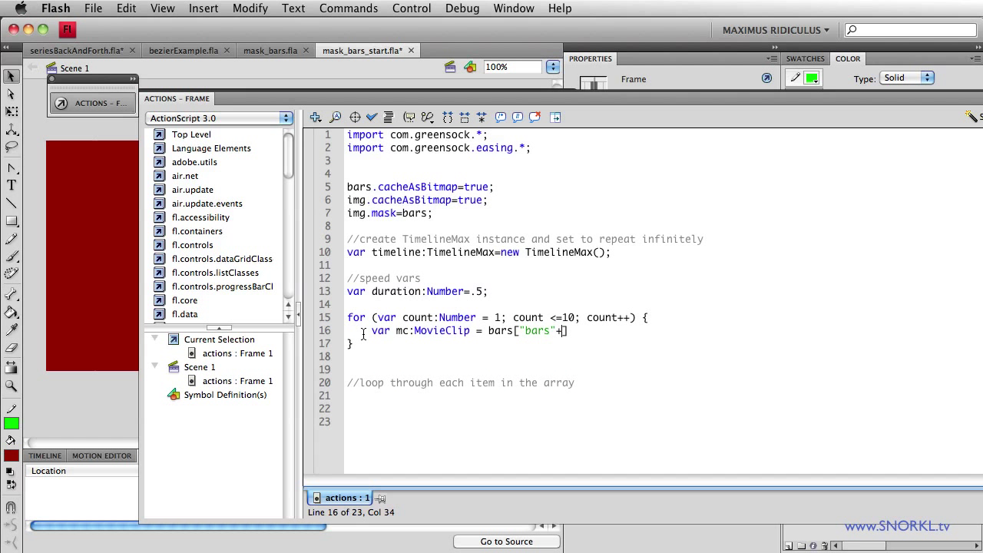
pyautogui.write('count')
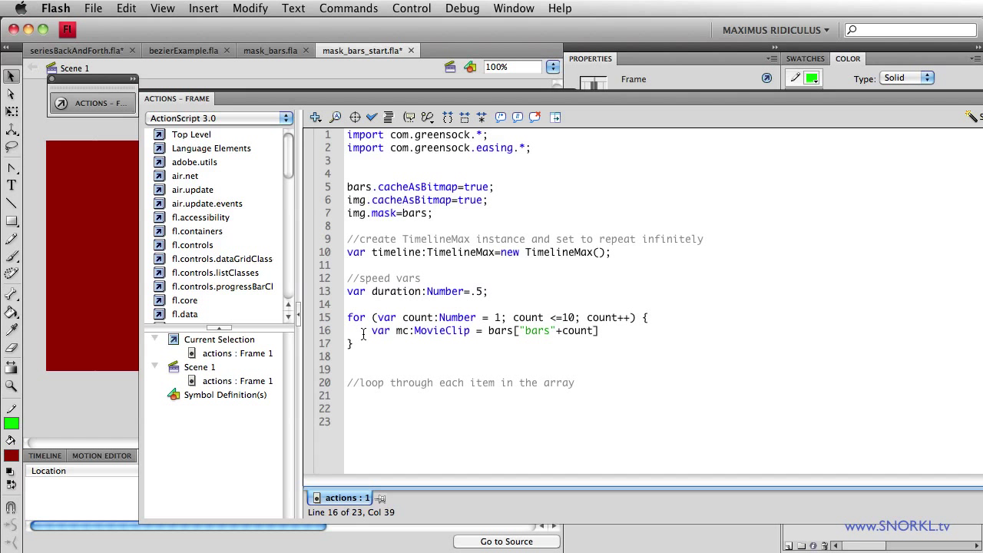
# Step: Add trace(mc.name); on a new line after the mc declaration
pyautogui.click(348, 343)
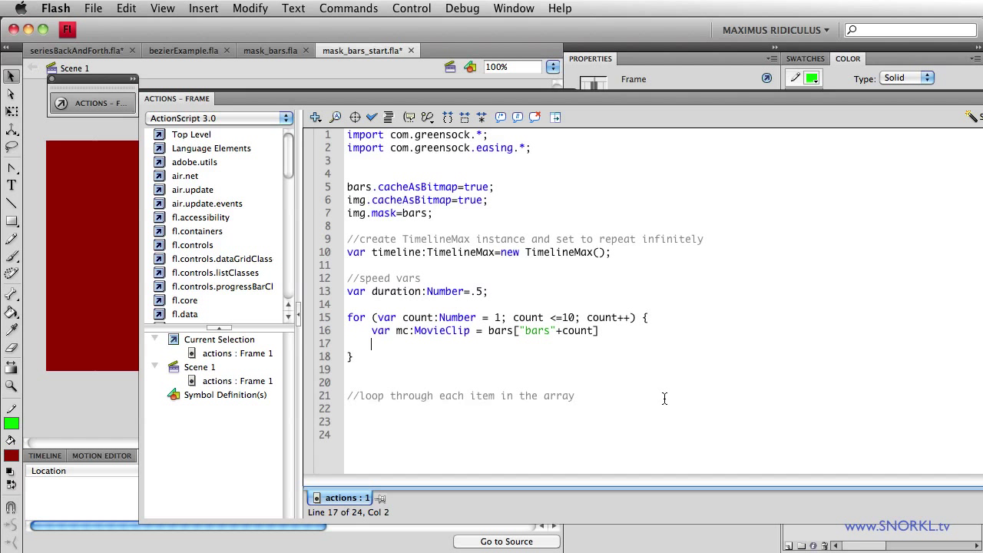
pyautogui.write('trace(')
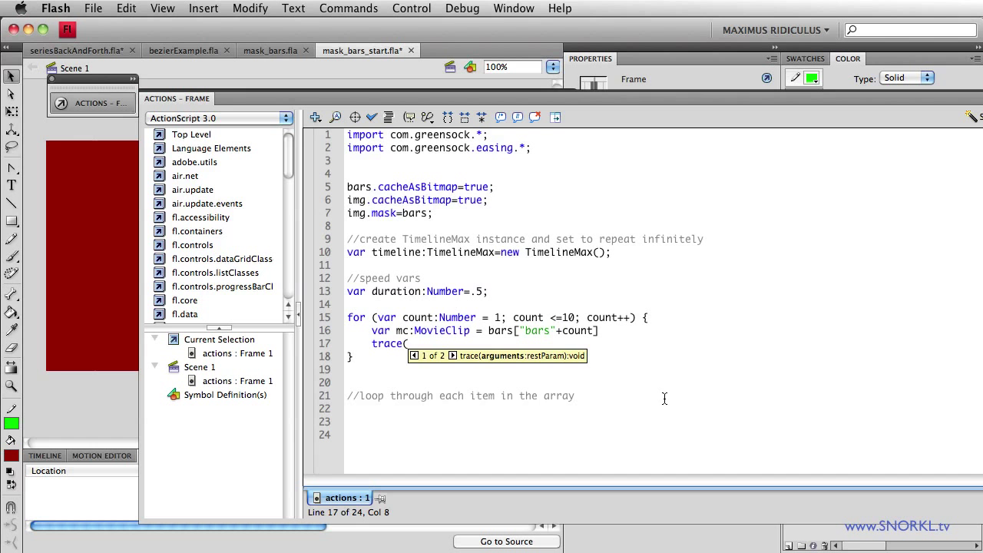
pyautogui.write('mc.name);')
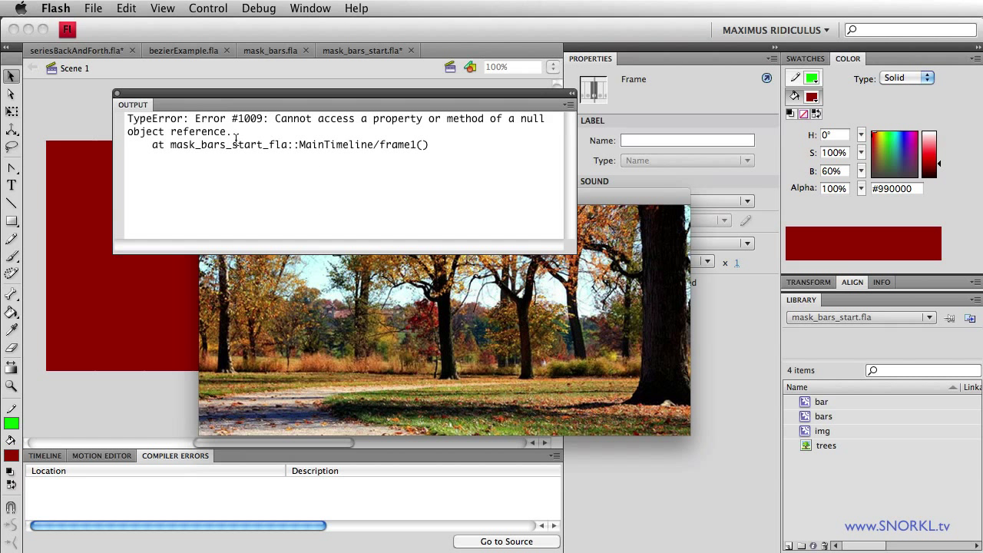
pyautogui.moveTo(607, 185)
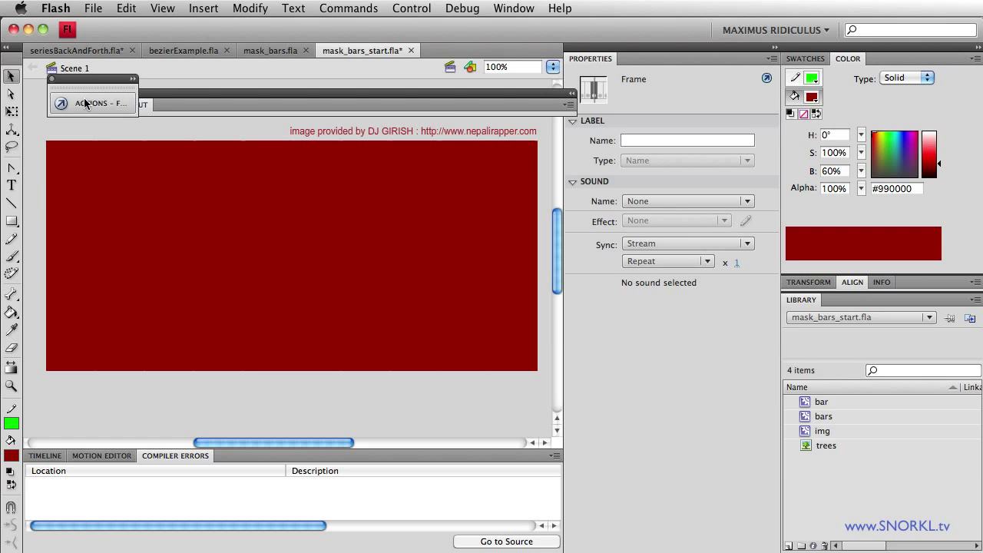
# Step: Reopen the frame script after the Error #1009 null reference to correct "bars" to "bar"
pyautogui.click(100, 102)
pyautogui.write('mc.')
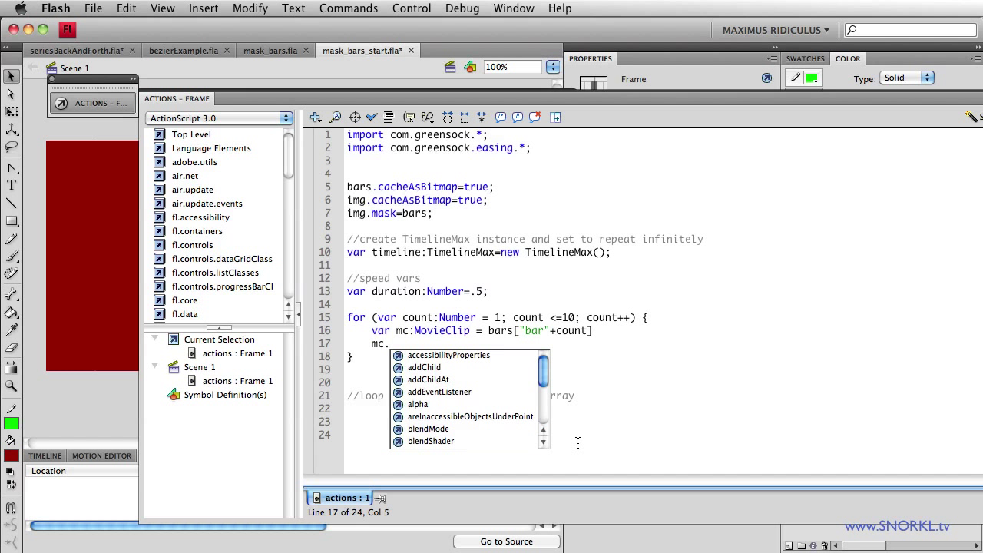
# Step: Set each bar's position with mc.y = count*20; inside the loop
pyautogui.write('y')
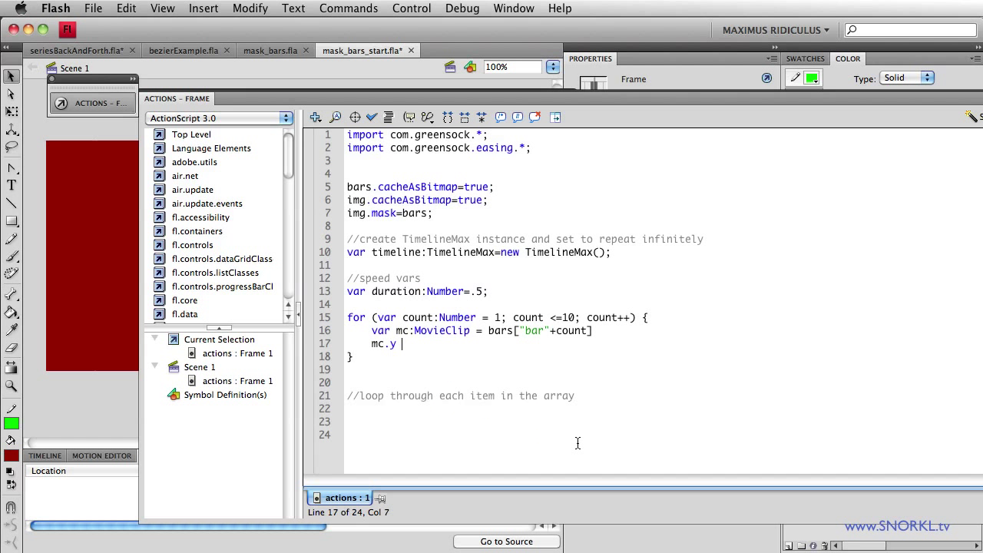
pyautogui.write('=')
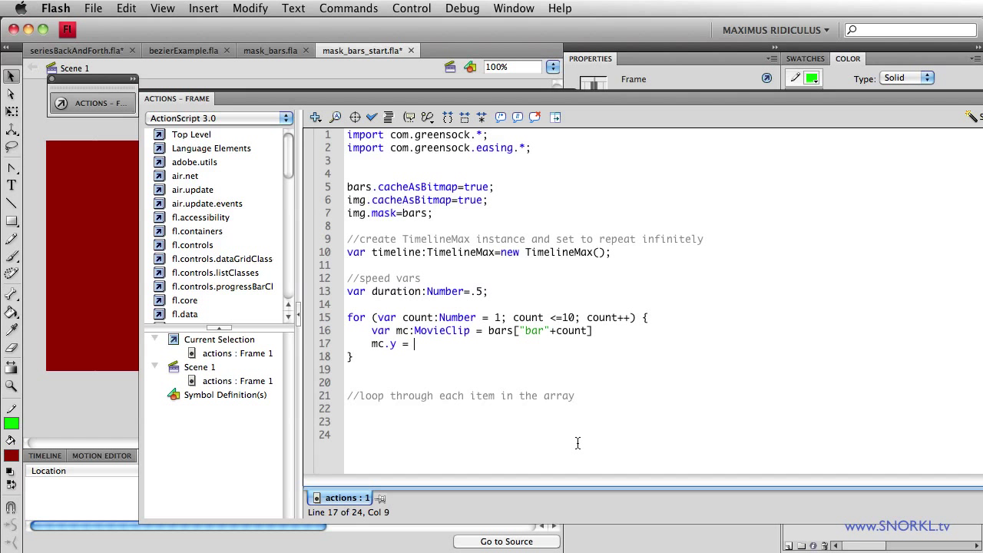
pyautogui.write('count')
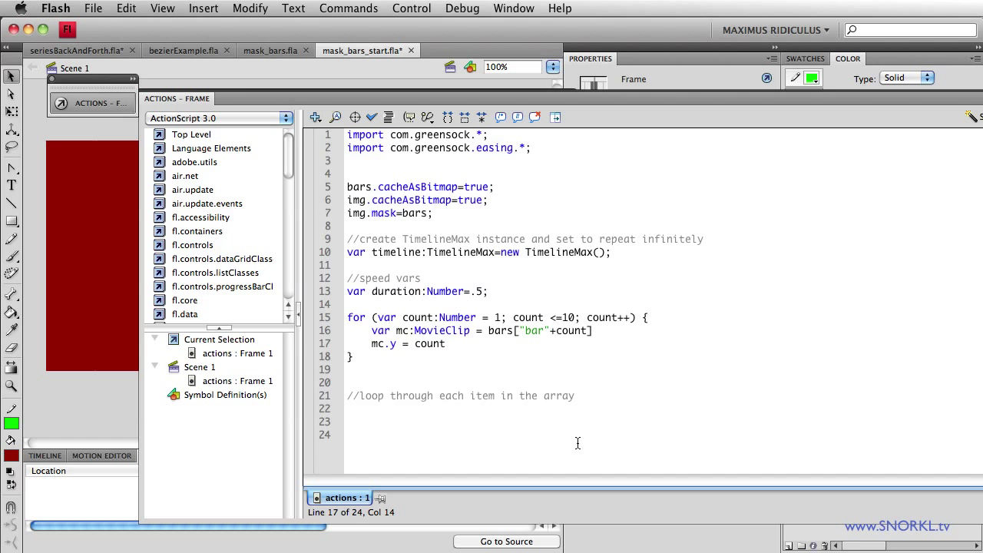
pyautogui.write('*20;')
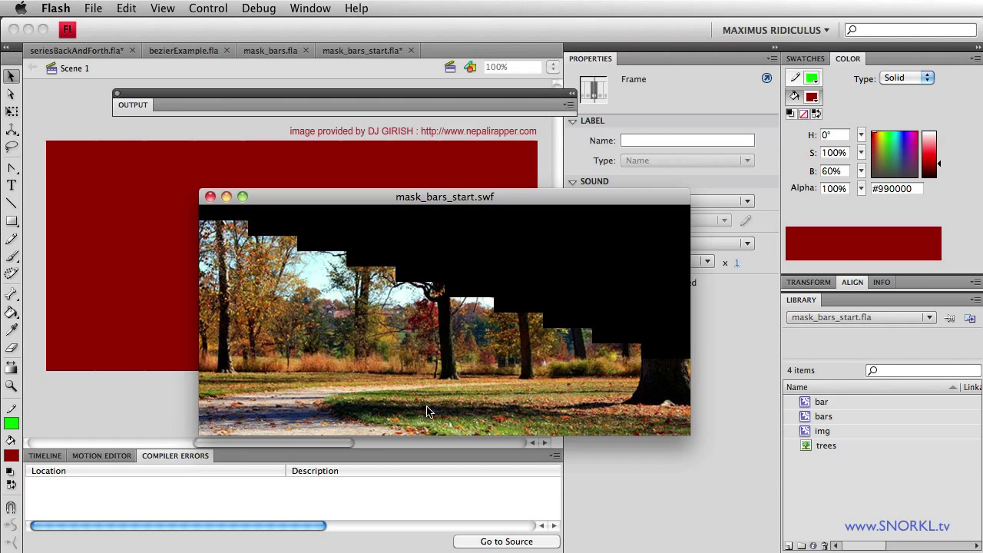
pyautogui.moveTo(601, 363)
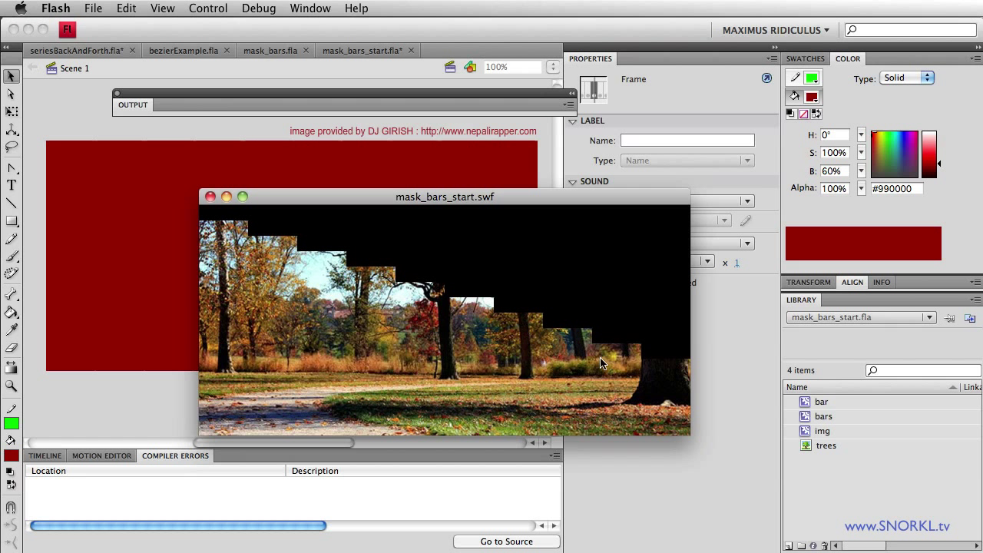
pyautogui.moveTo(606, 319)
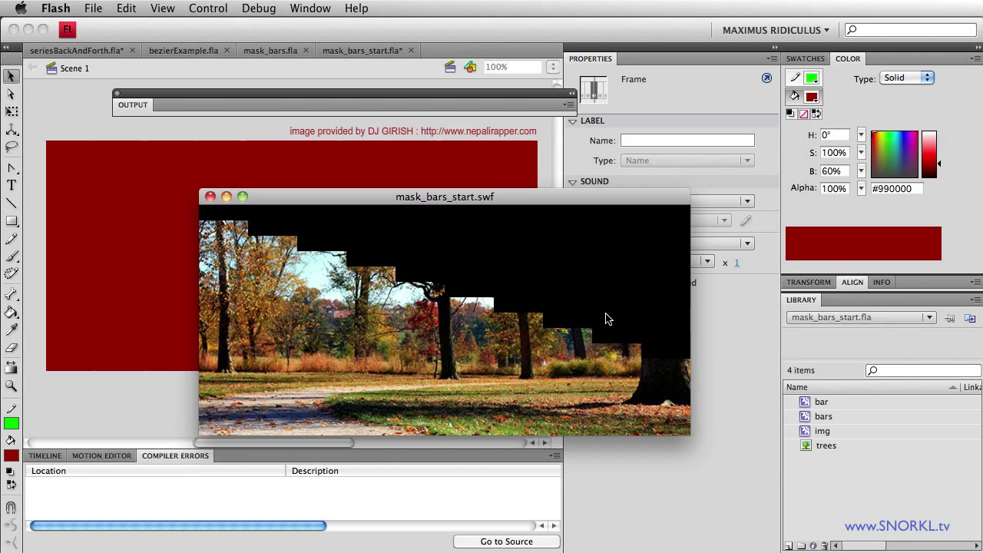
pyautogui.moveTo(675, 397)
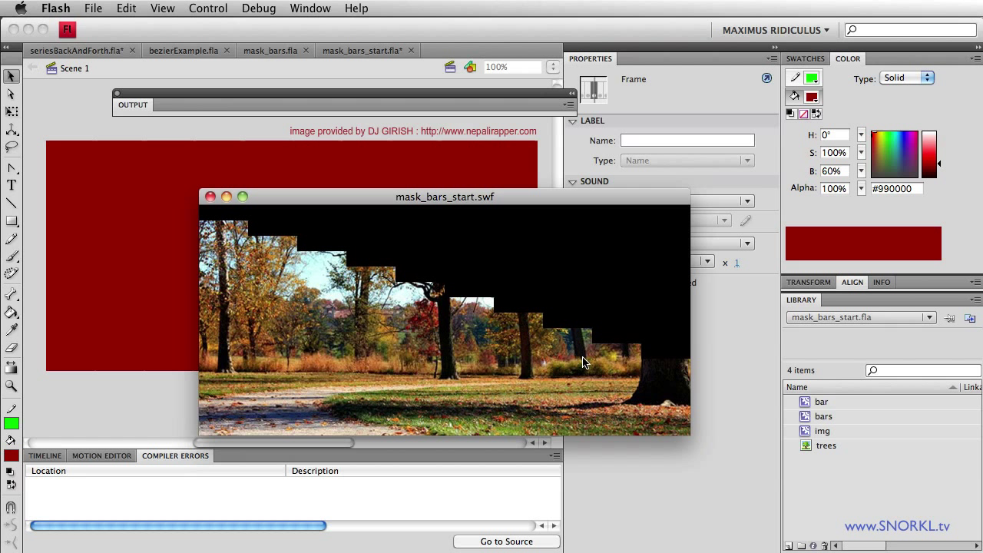
pyautogui.moveTo(703, 369)
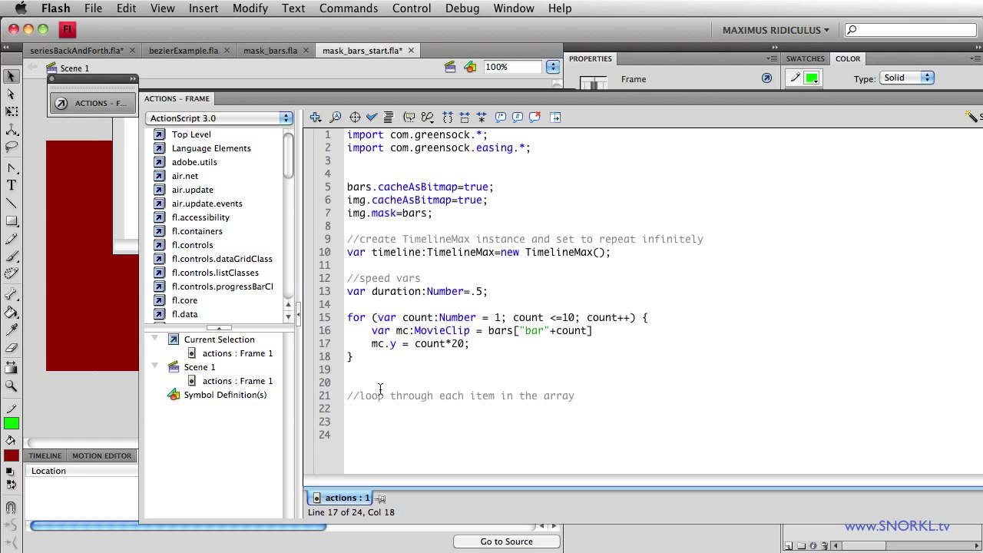
pyautogui.moveTo(506, 411)
pyautogui.write('timelin')
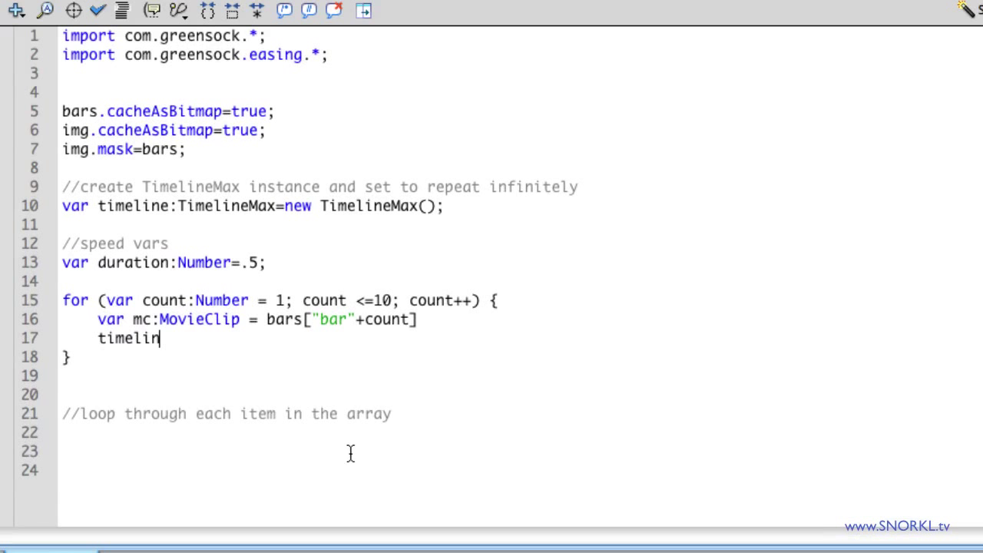
# Step: Replace mc.y with timeline.append(TweenMax.from(mc ...)) in the loop
pyautogui.write('e.')
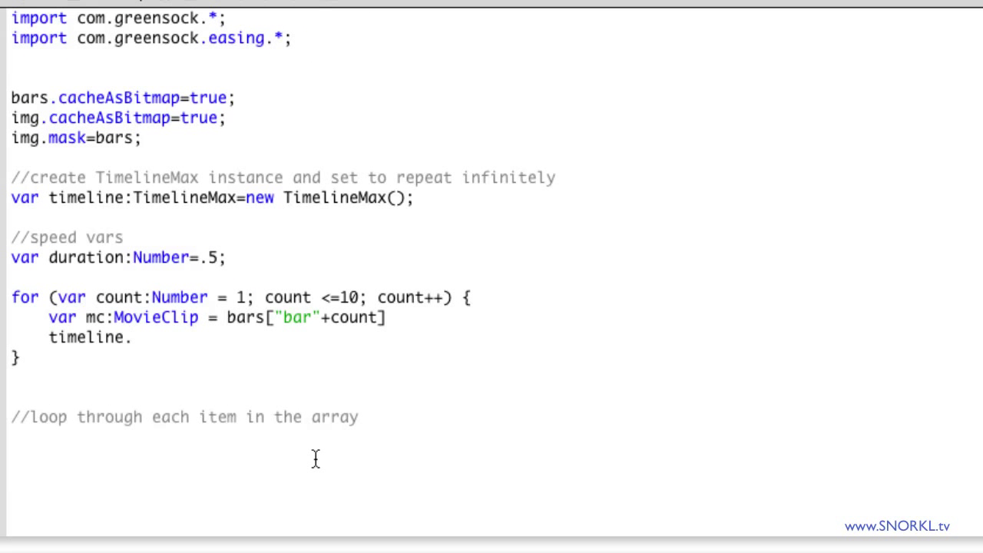
pyautogui.write('a')
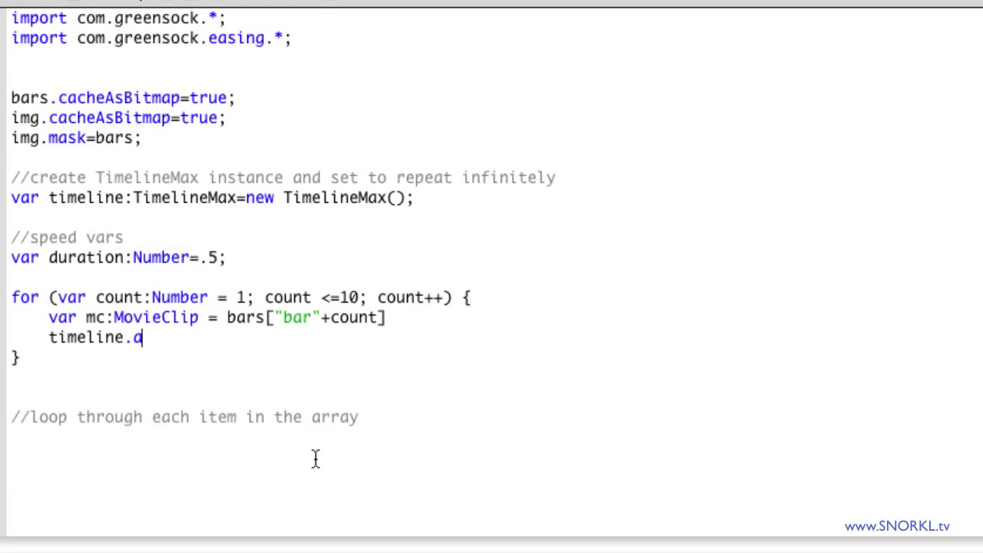
pyautogui.write('ppend()')
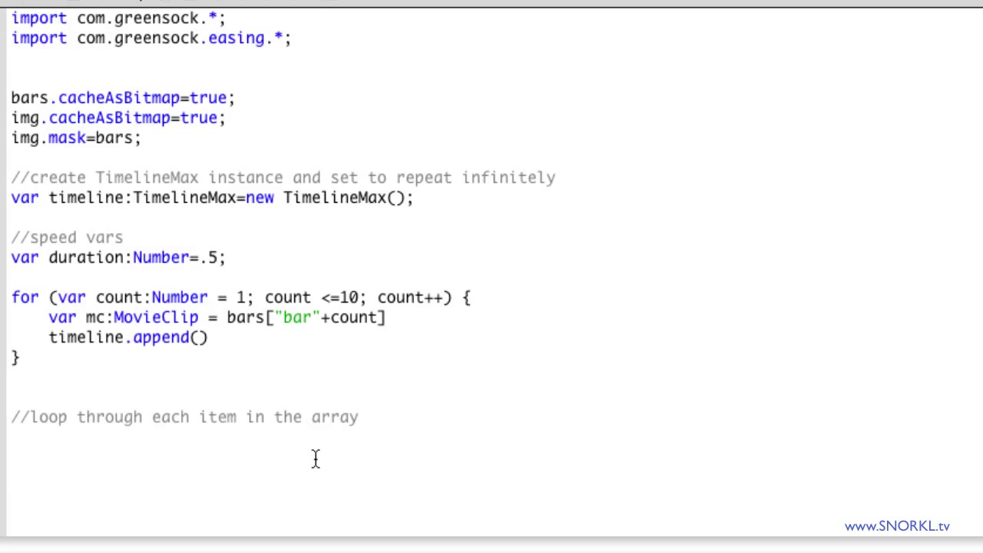
pyautogui.click(198, 337)
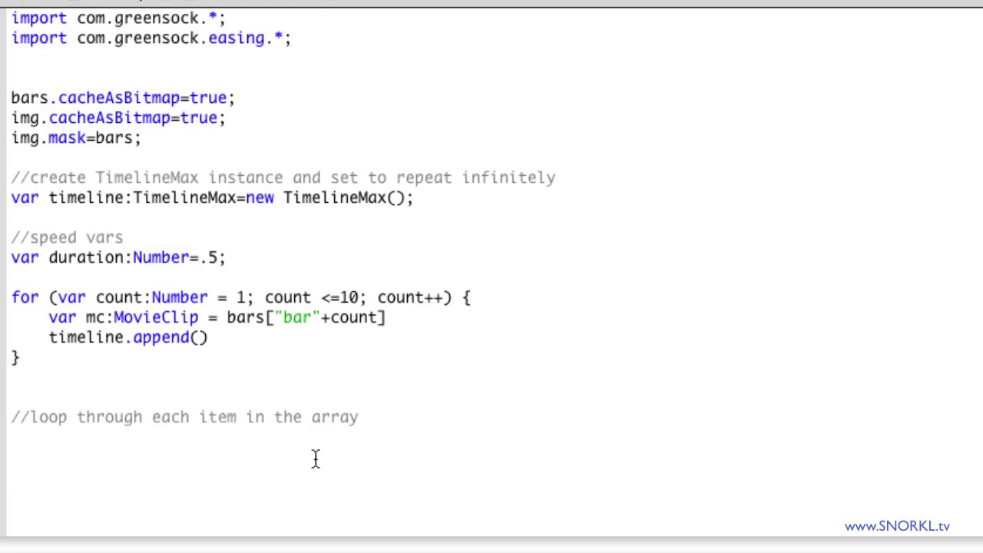
pyautogui.write('TweenMax.fro')
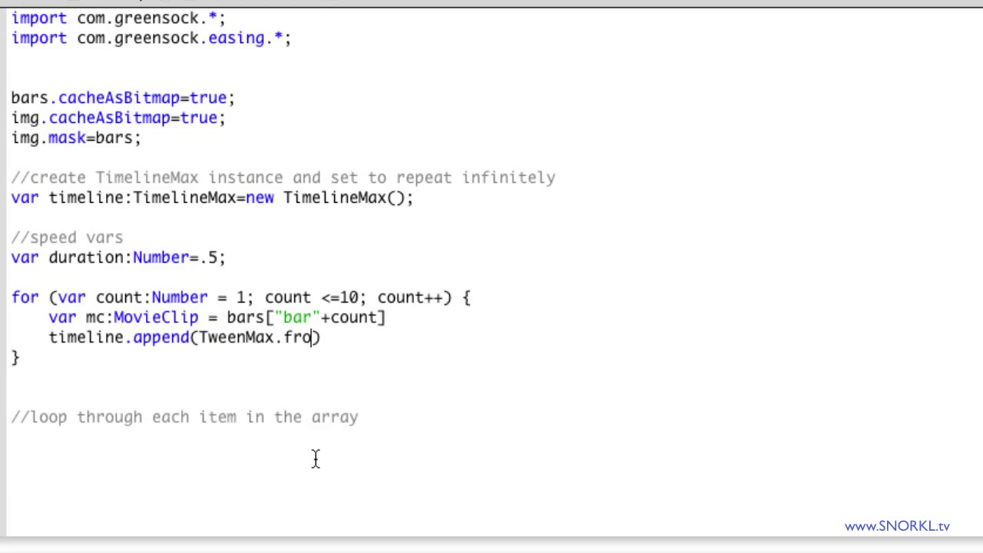
pyautogui.write('m()')
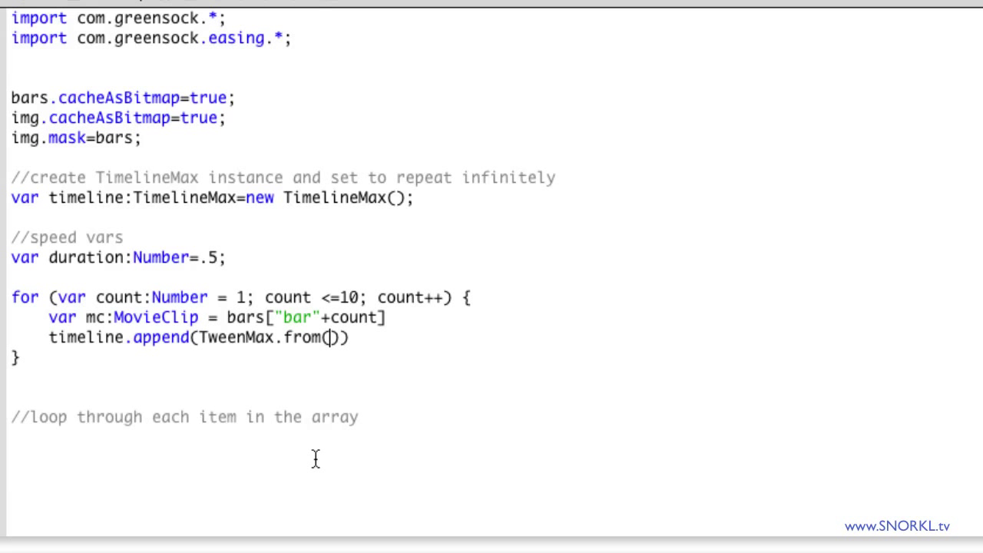
pyautogui.write('mc')
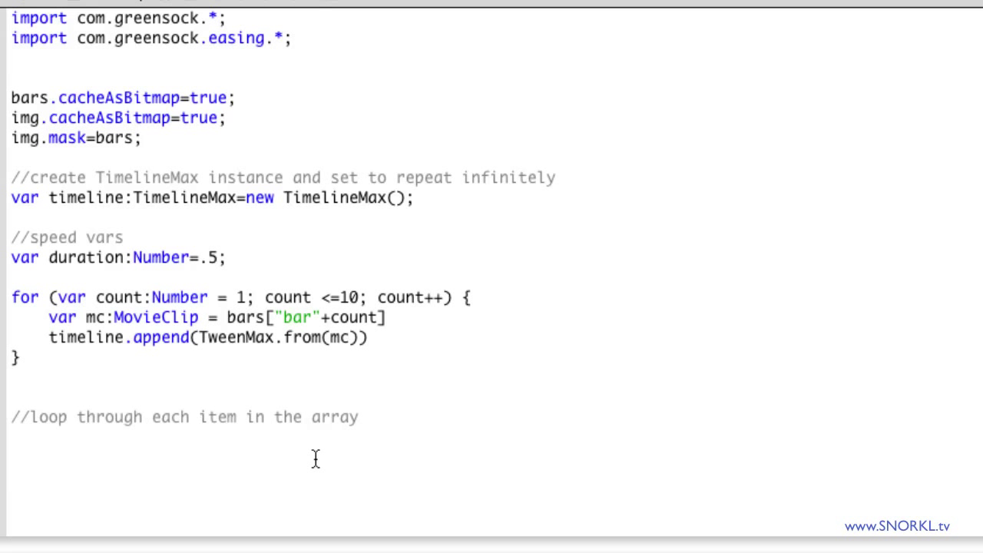
# Step: Complete the tween with duration, {alpha:0} and set duration to 1 second
pyautogui.write(', dure')
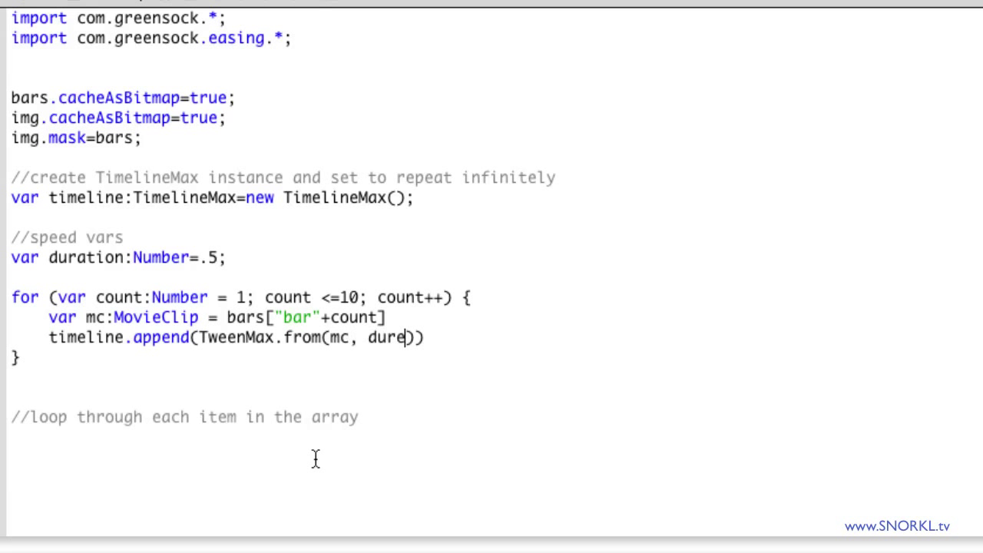
pyautogui.write('ation')
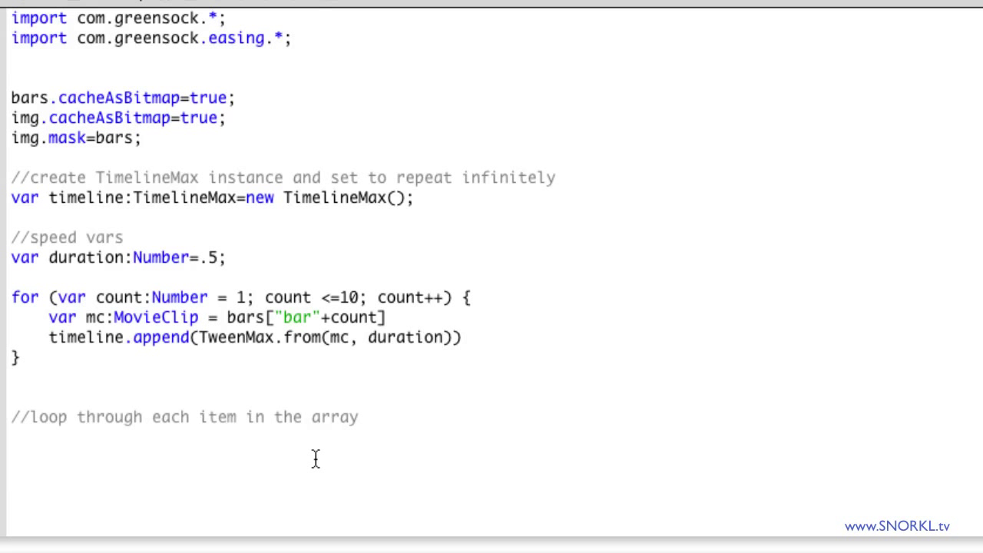
pyautogui.write(',')
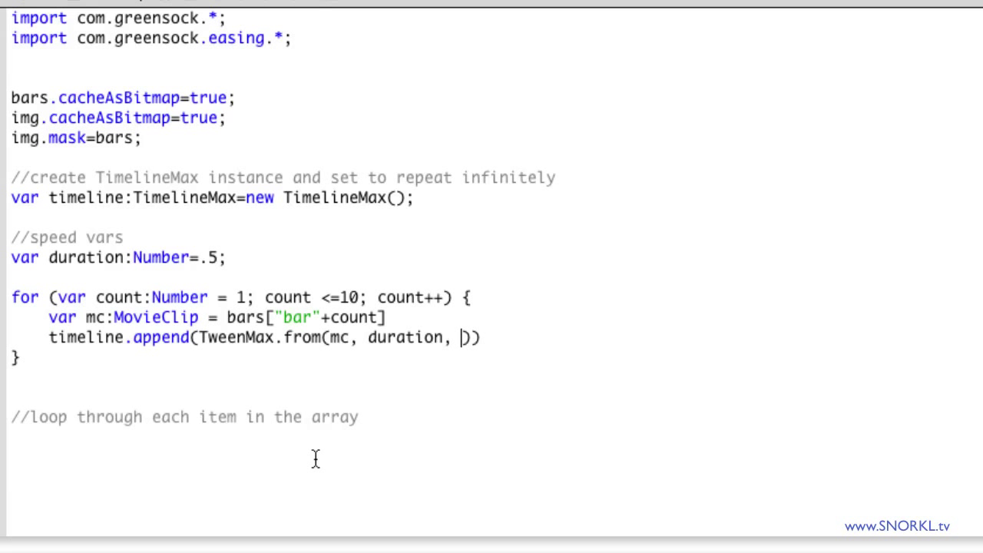
pyautogui.write('{')
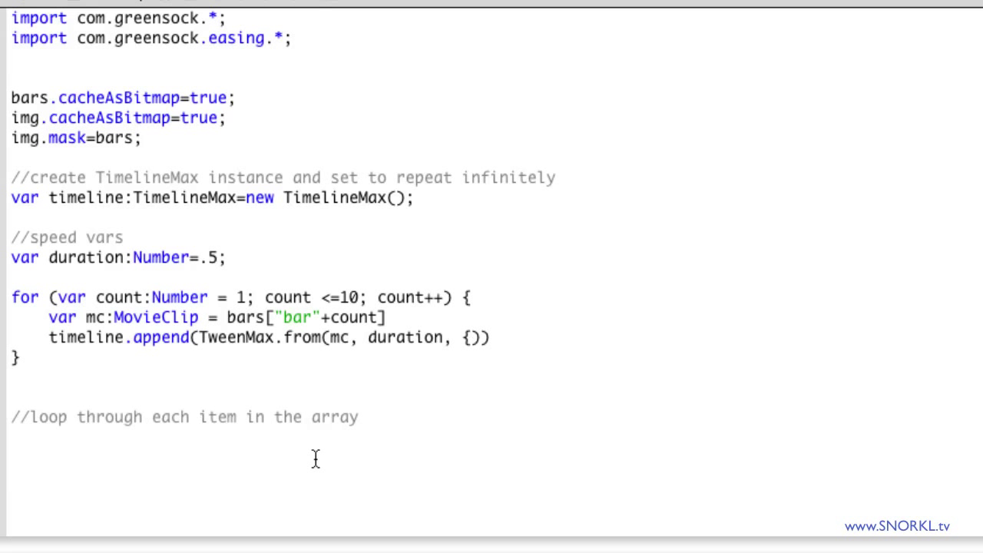
pyautogui.write('{alpha')
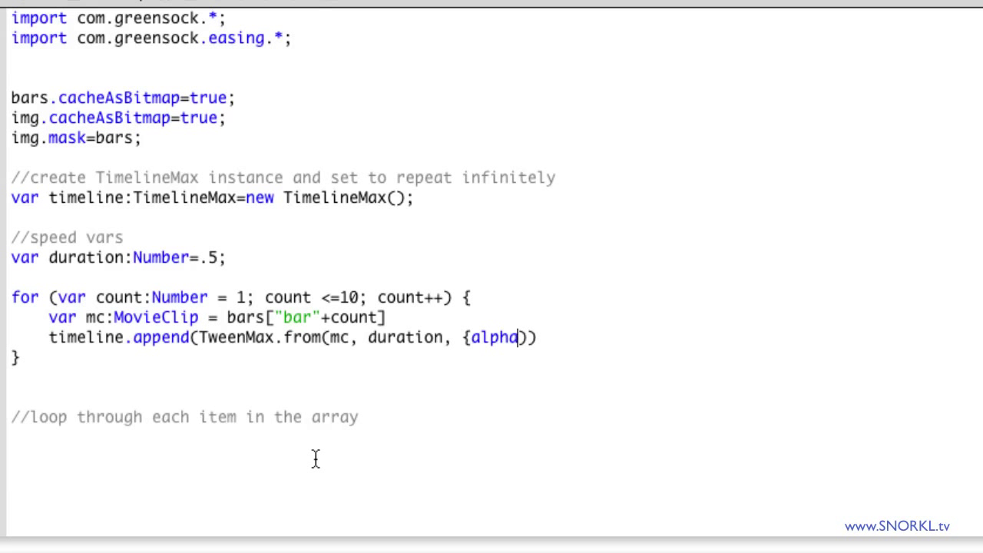
pyautogui.write(':')
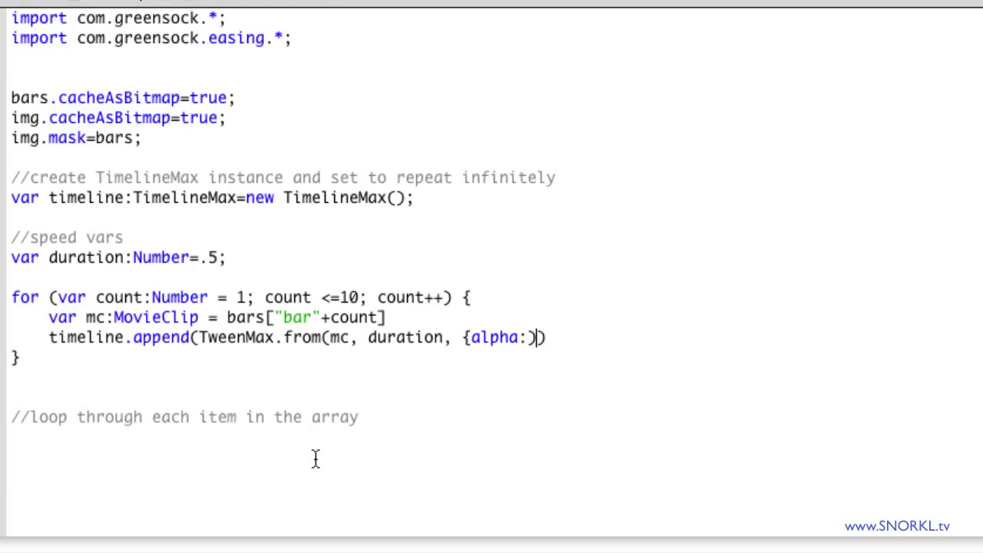
pyautogui.write('0')
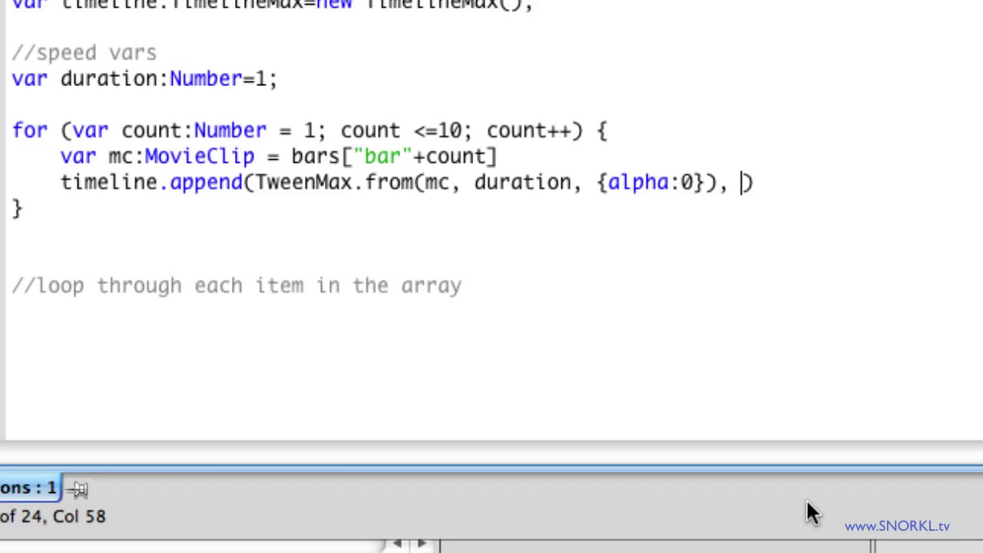
pyautogui.write('1')
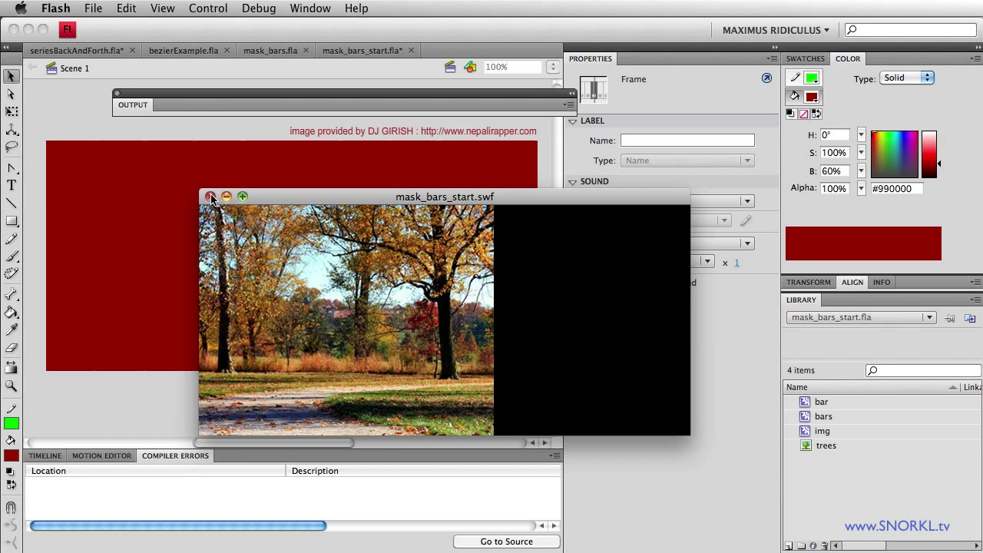
# Step: Give the append call a negative offset so the bar fades overlap, then retest
pyautogui.click(212, 197)
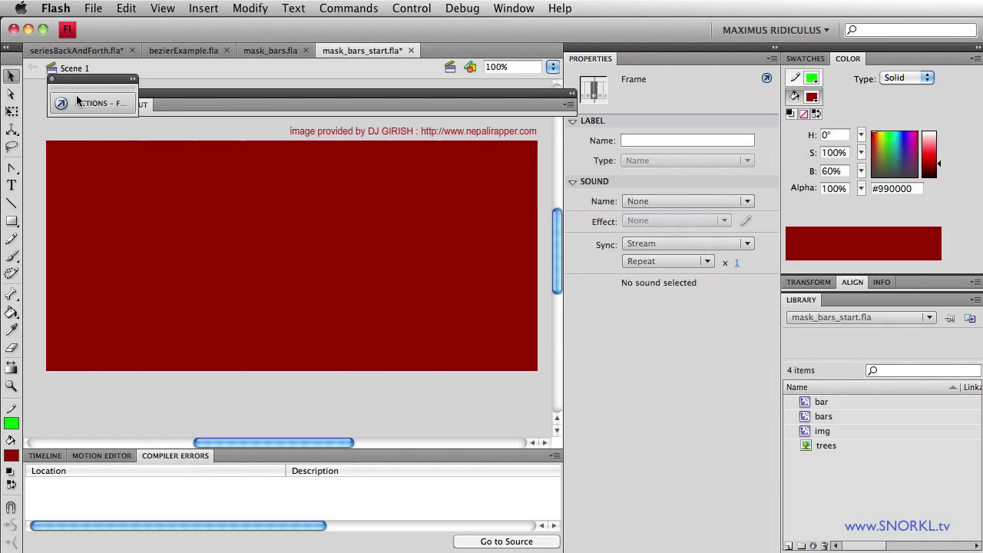
pyautogui.click(91, 102)
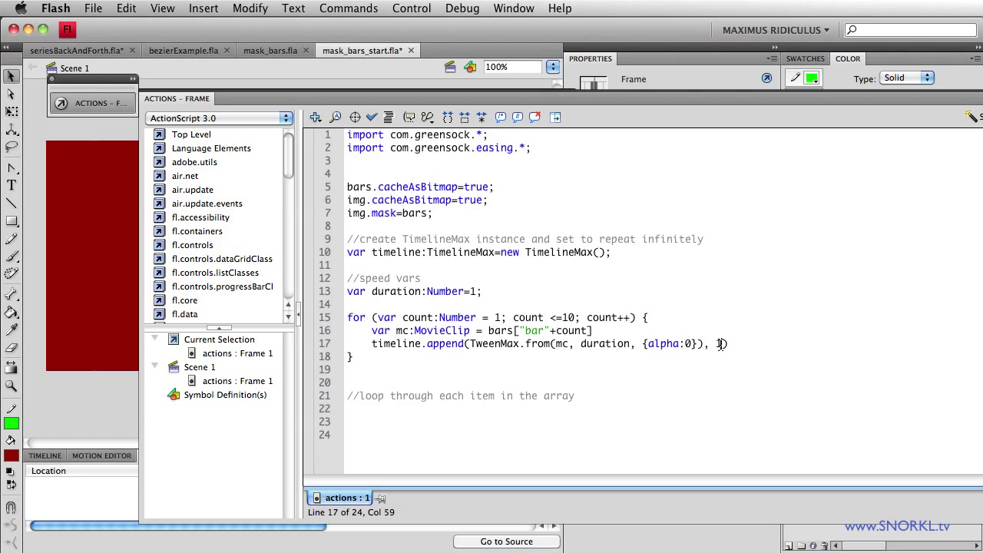
pyautogui.write('1')
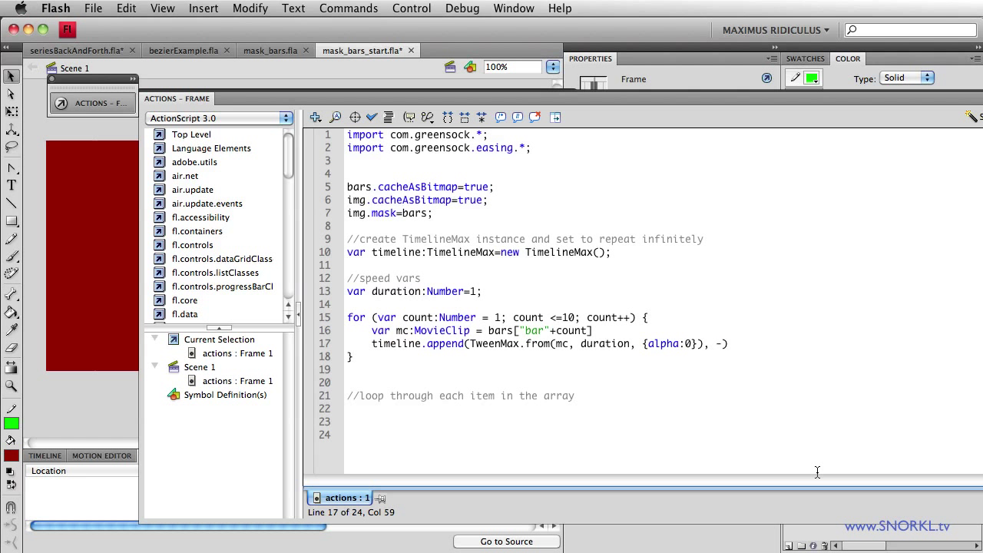
pyautogui.write('5')
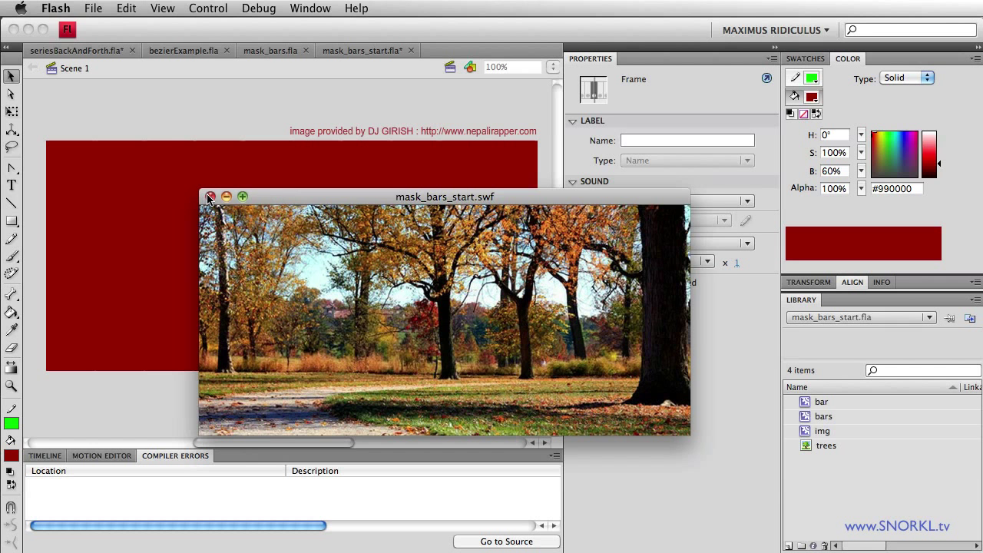
# Step: Reopen the frame script, adjust the tween's append offset value, and run another test movie
pyautogui.click(211, 197)
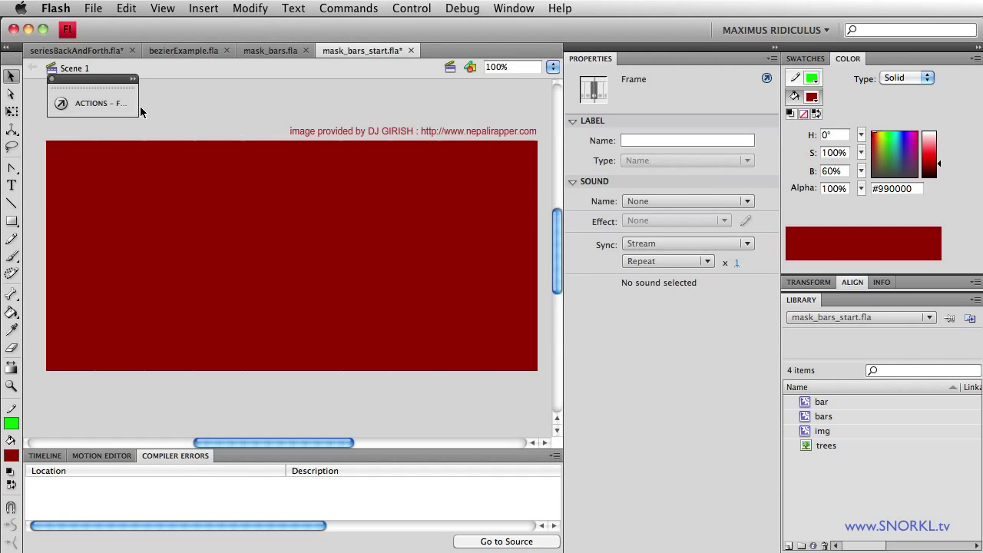
pyautogui.click(100, 102)
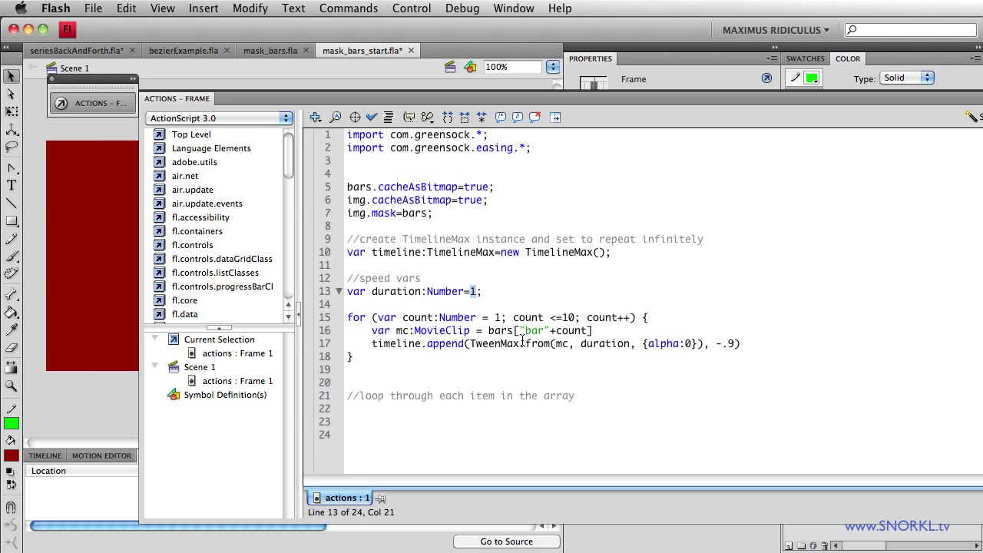
pyautogui.write('.5')
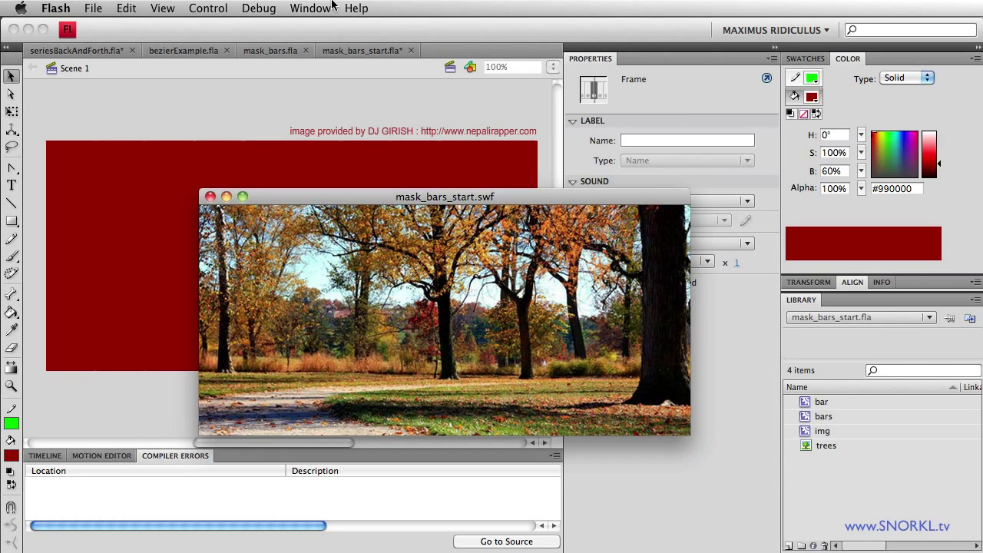
pyautogui.click(162, 9)
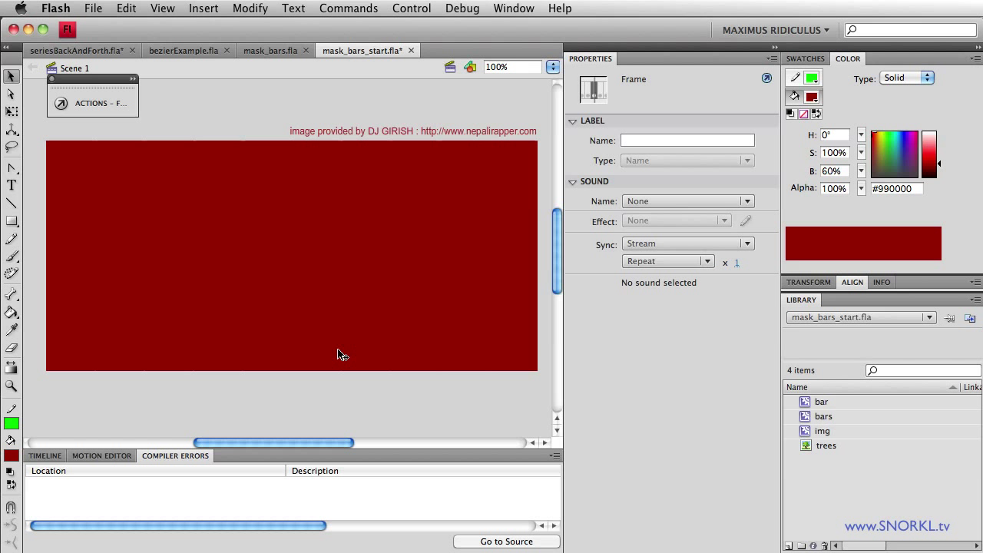
pyautogui.moveTo(268, 133)
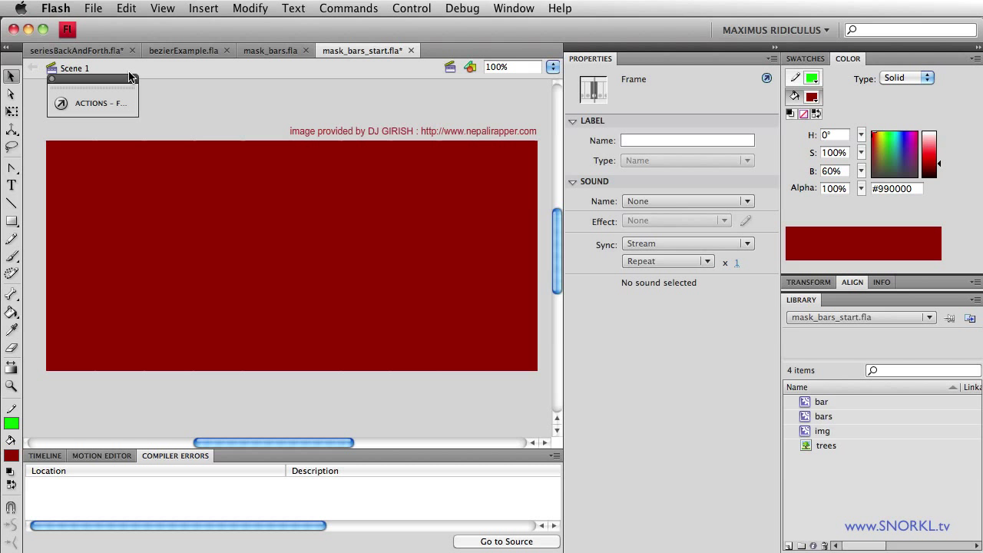
pyautogui.moveTo(102, 103)
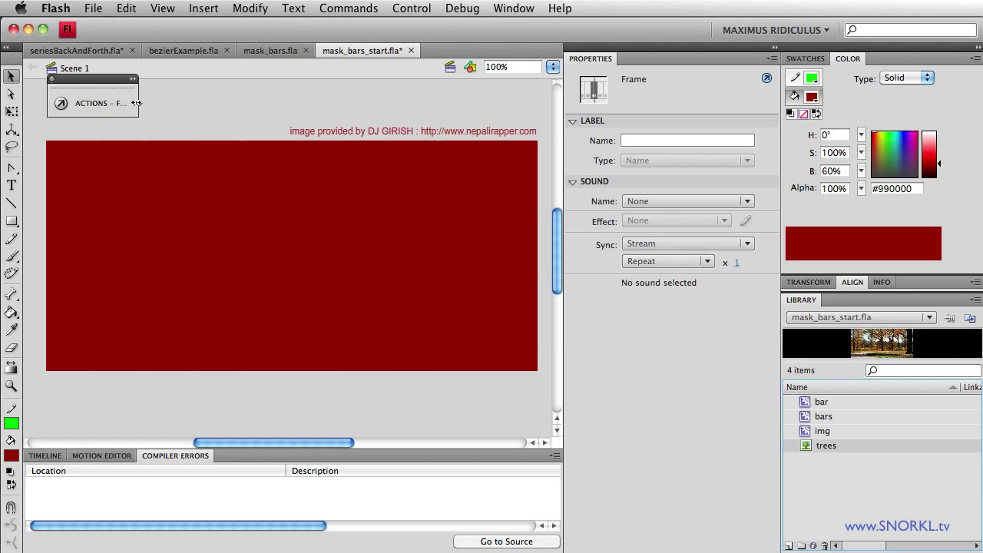
# Step: Add a vertical start offset of 300 to the TweenMax.from vars in the frame script
pyautogui.click(92, 103)
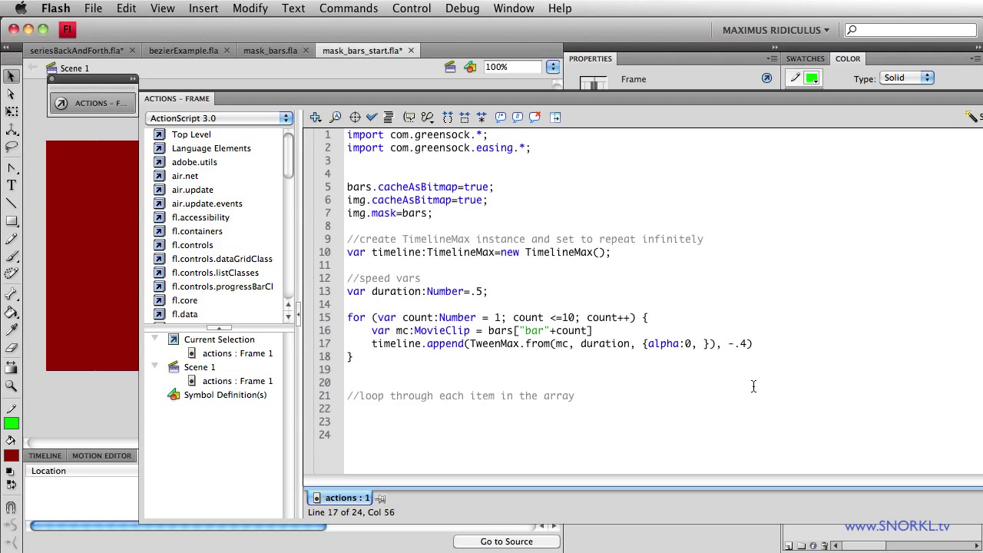
pyautogui.write('y:')
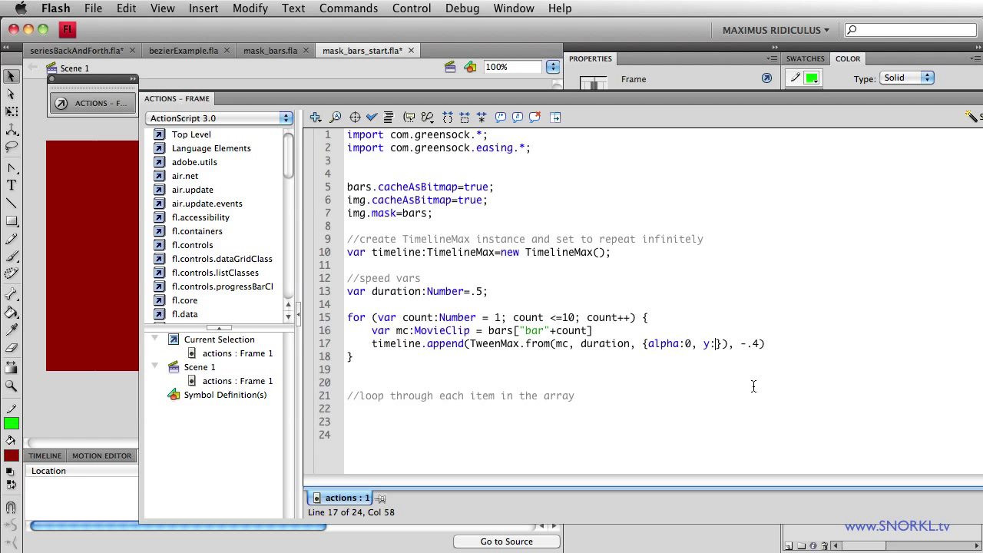
pyautogui.write('300')
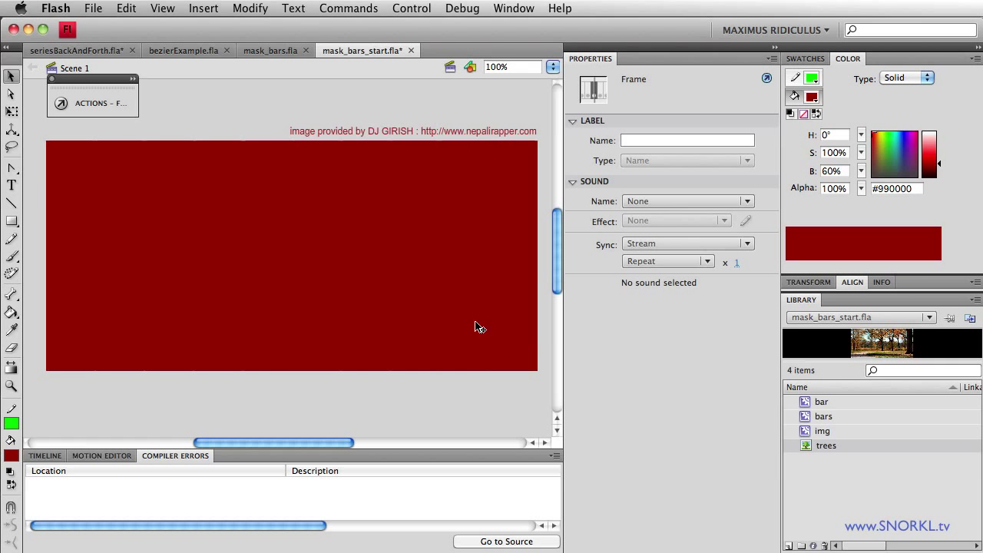
# Step: Review the script again and test the movie to see the bars slide over the autumn photo
pyautogui.click(92, 103)
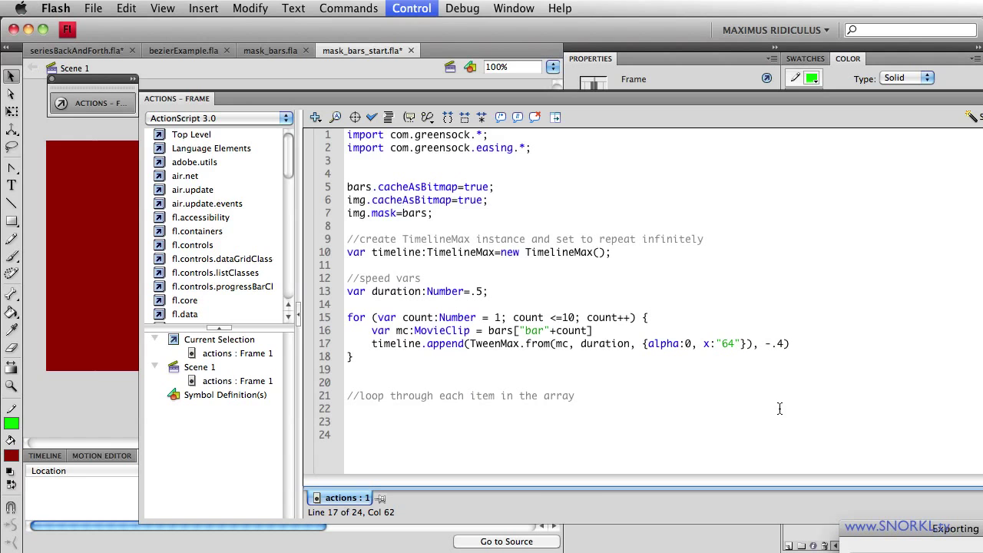
pyautogui.click(410, 9)
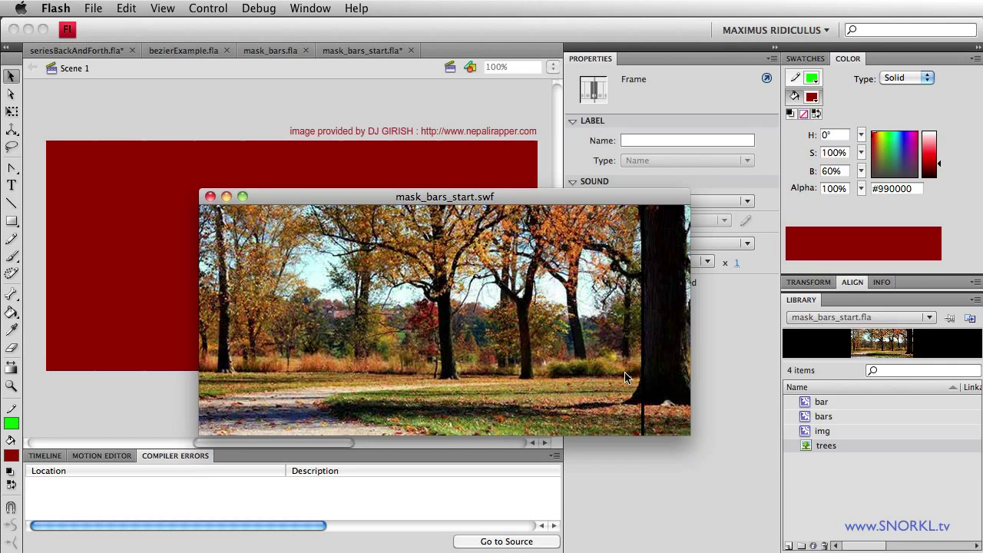
pyautogui.click(214, 196)
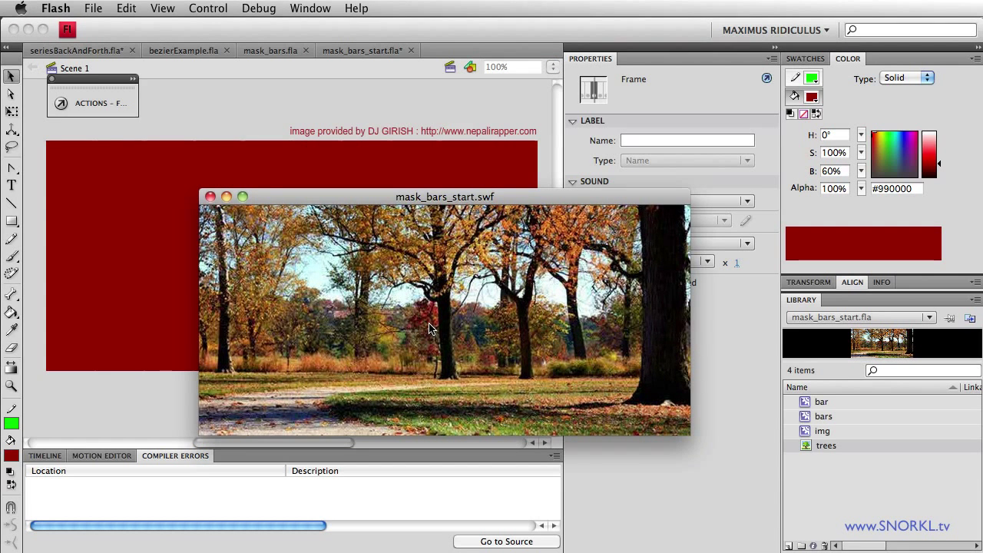
pyautogui.moveTo(606, 352)
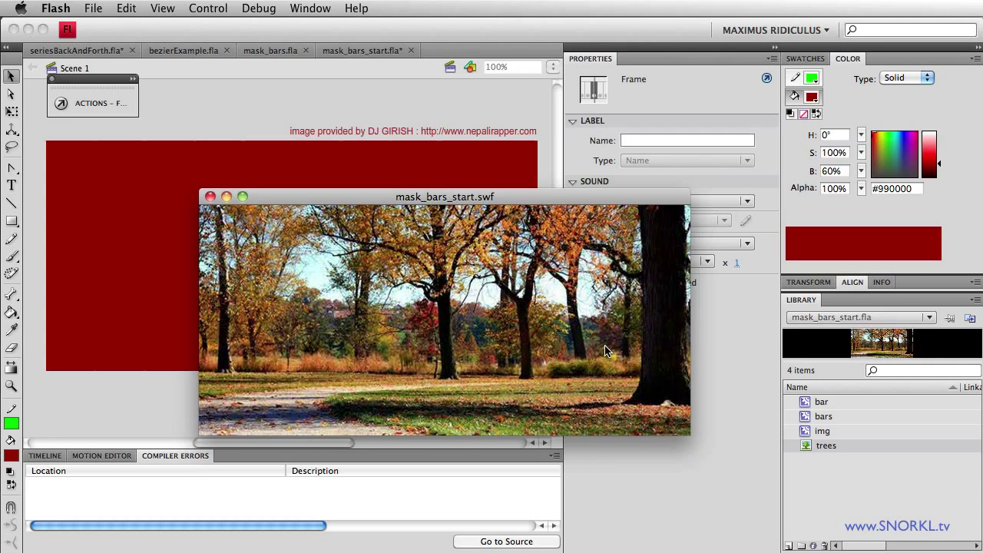
pyautogui.moveTo(606, 358)
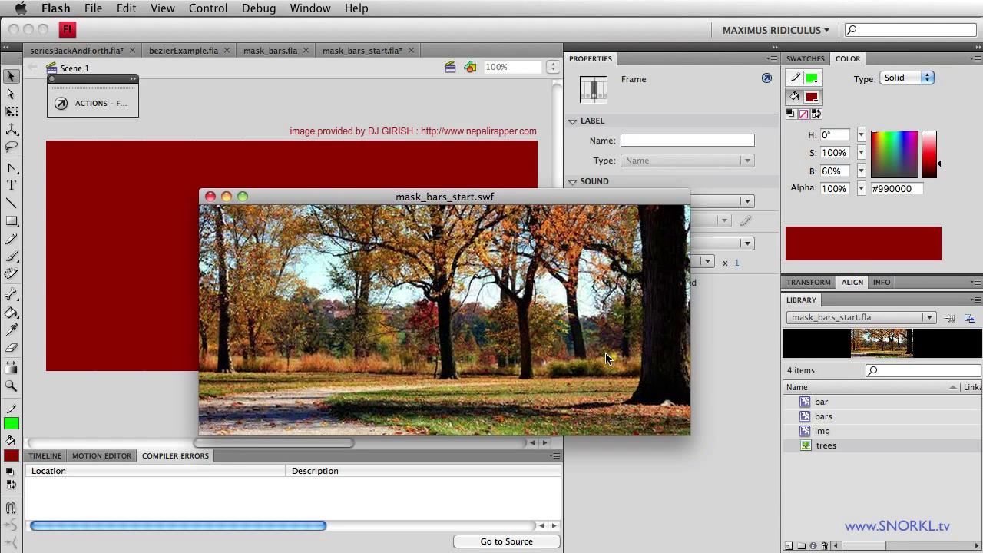
pyautogui.moveTo(217, 210)
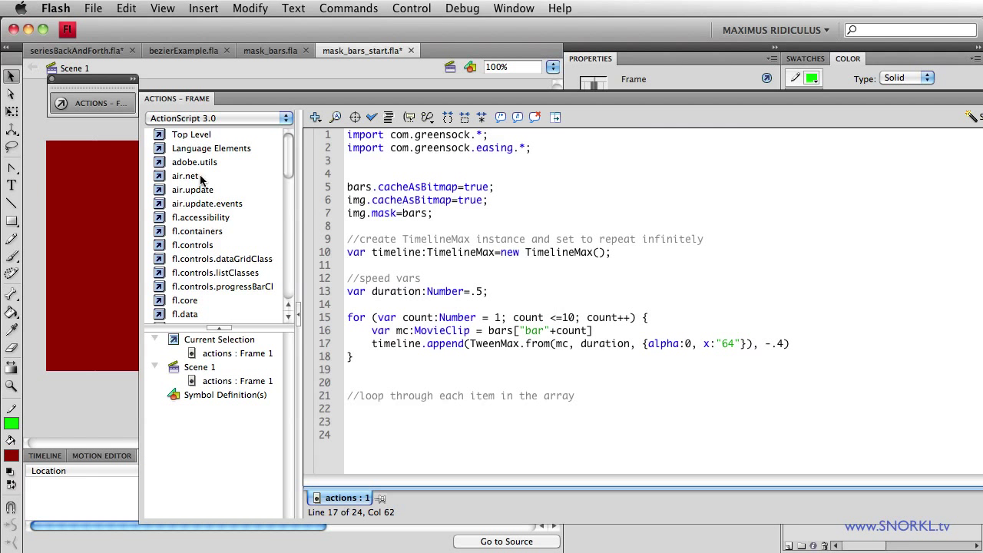
# Step: Give the TimelineMax constructor {repeat:-1, yoyo:true, repeatDelay:1} so the sequence loops back and forth
pyautogui.click(665, 345)
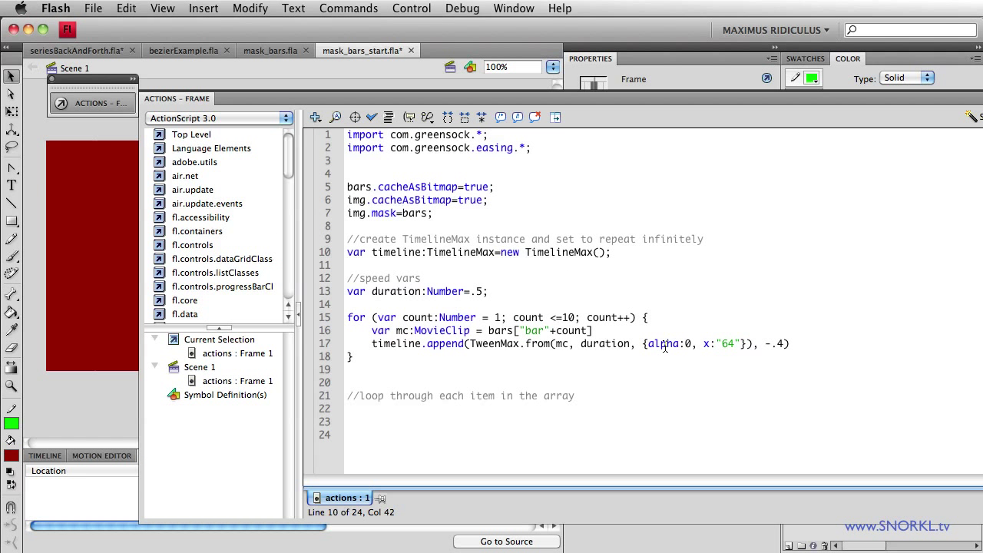
pyautogui.write('{}')
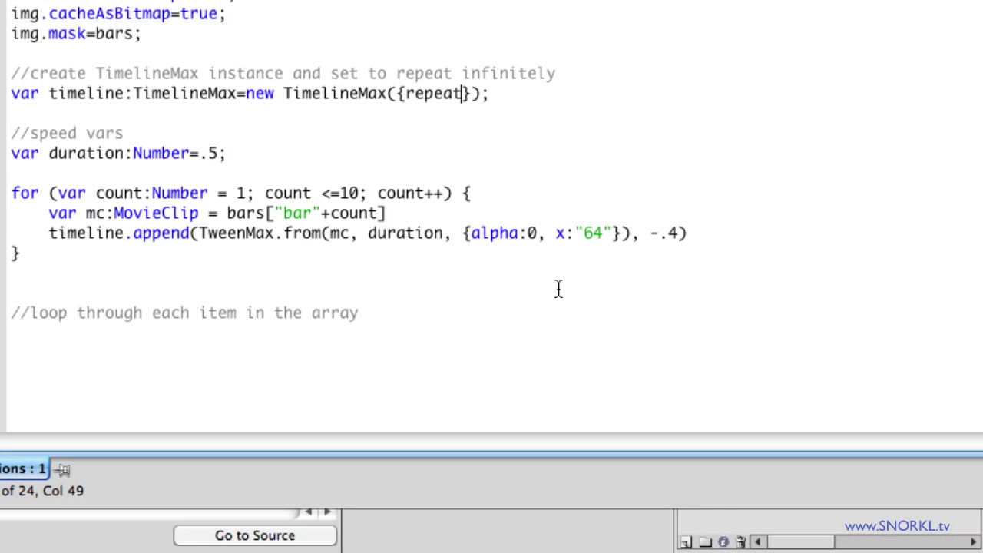
pyautogui.write(':-')
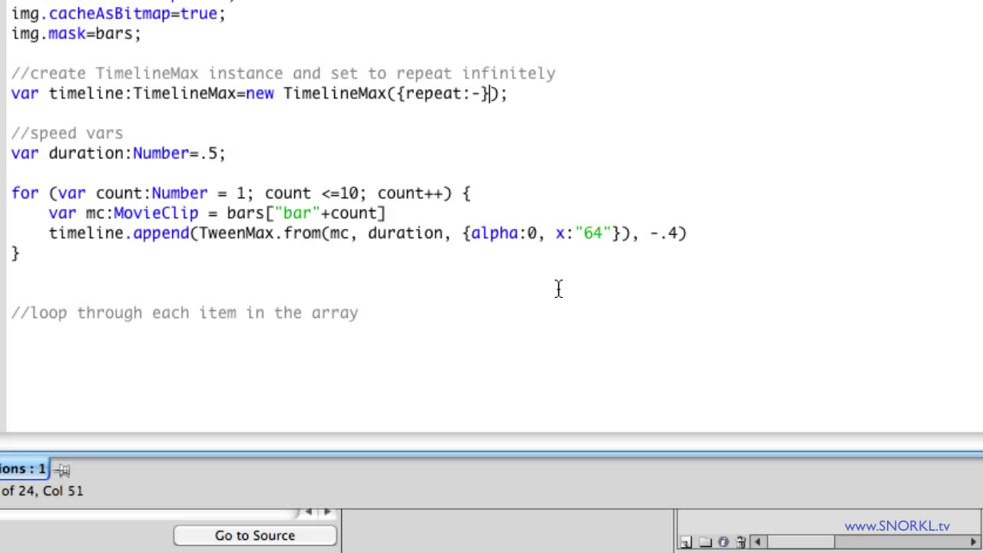
pyautogui.write('1,')
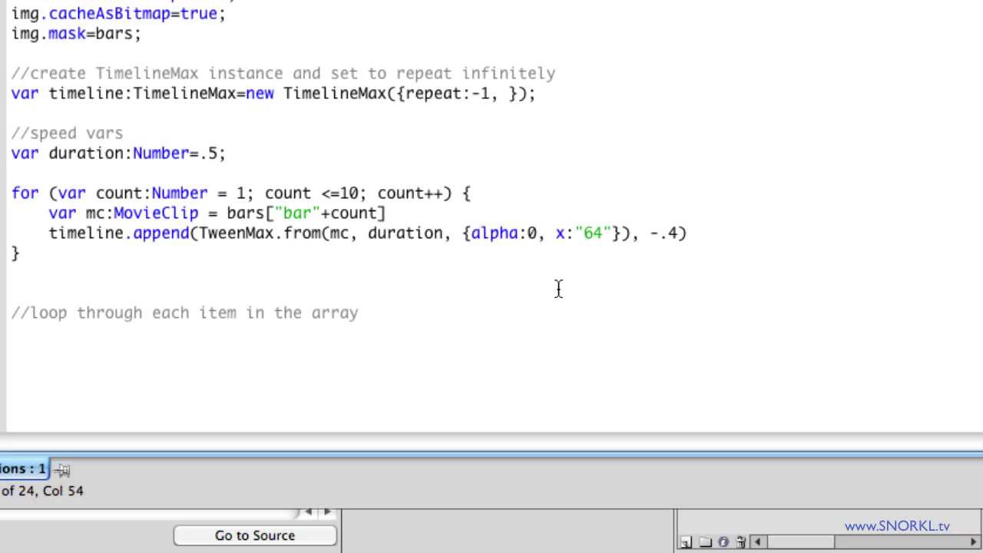
pyautogui.write('yoyo:')
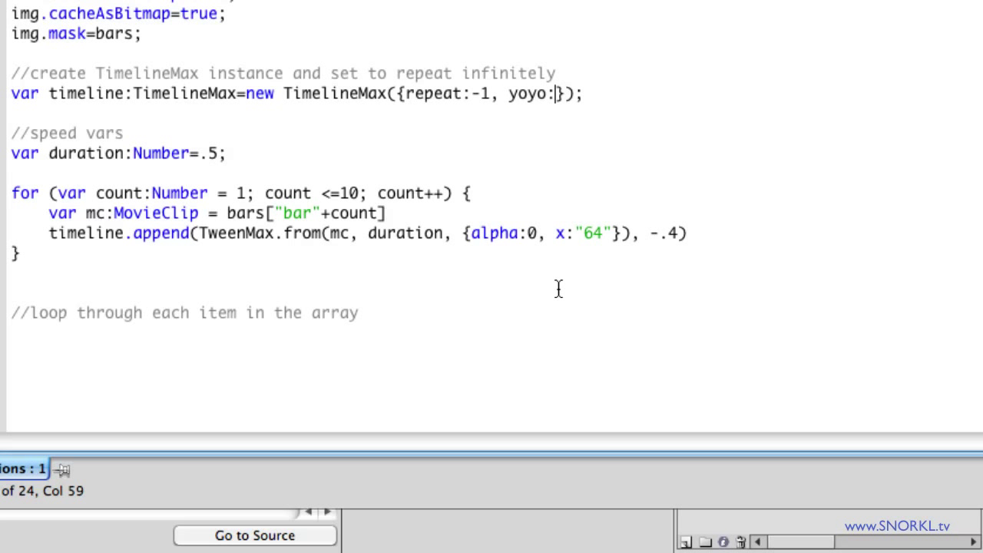
pyautogui.write('true')
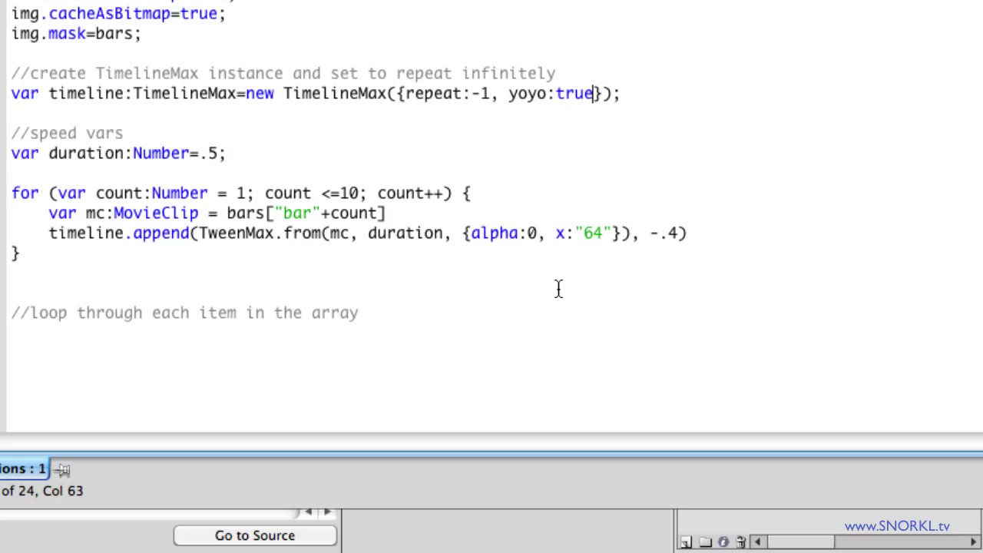
pyautogui.write(',')
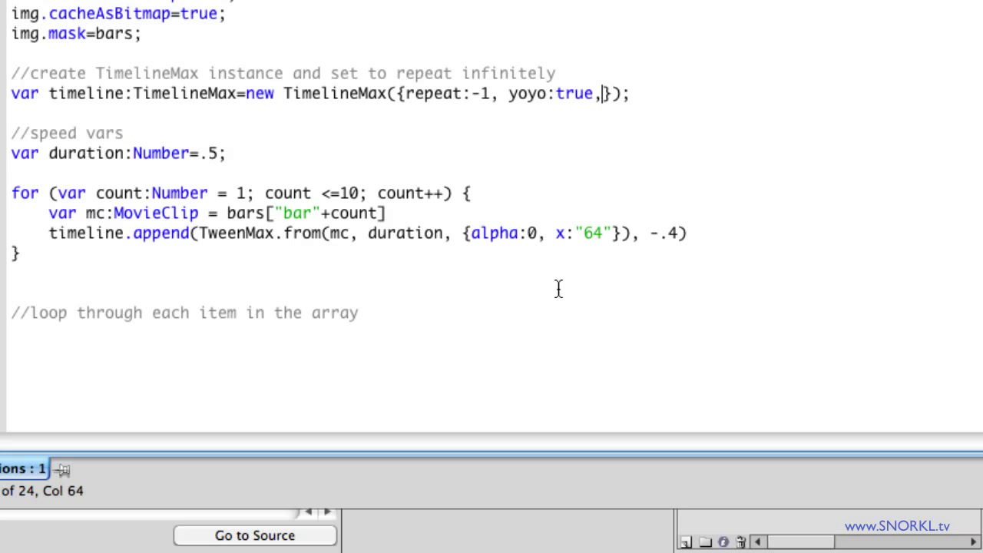
pyautogui.write('repeatDelay:')
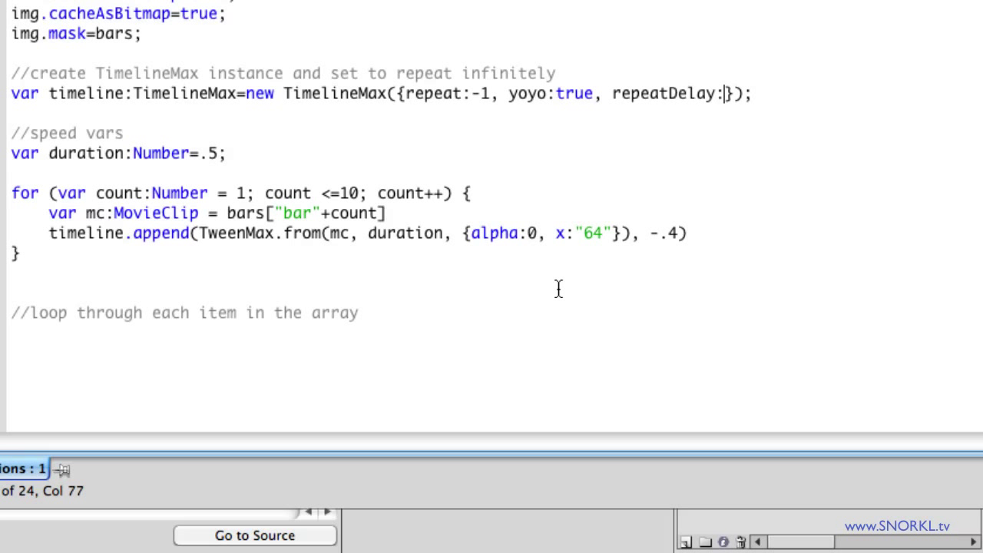
pyautogui.write('1')
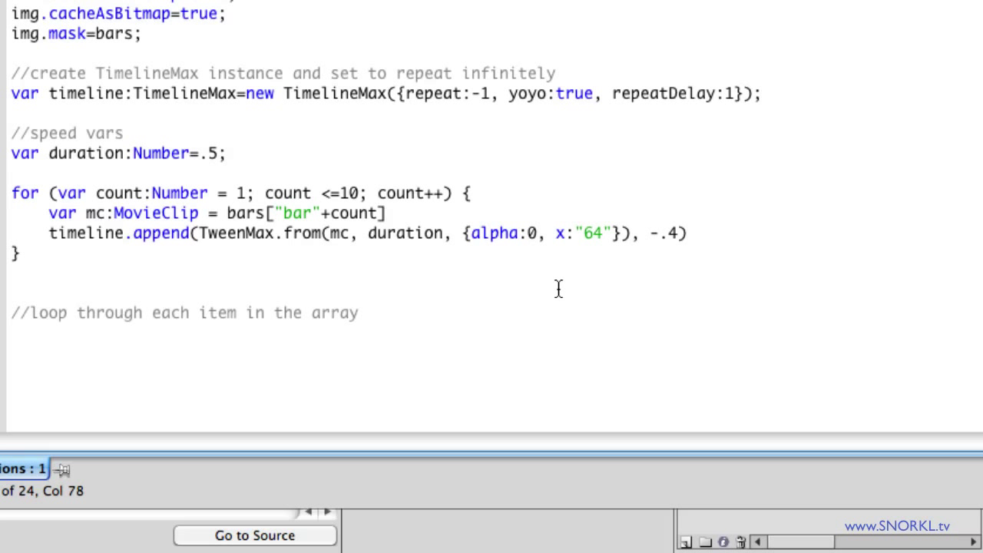
pyautogui.moveTo(283, 217)
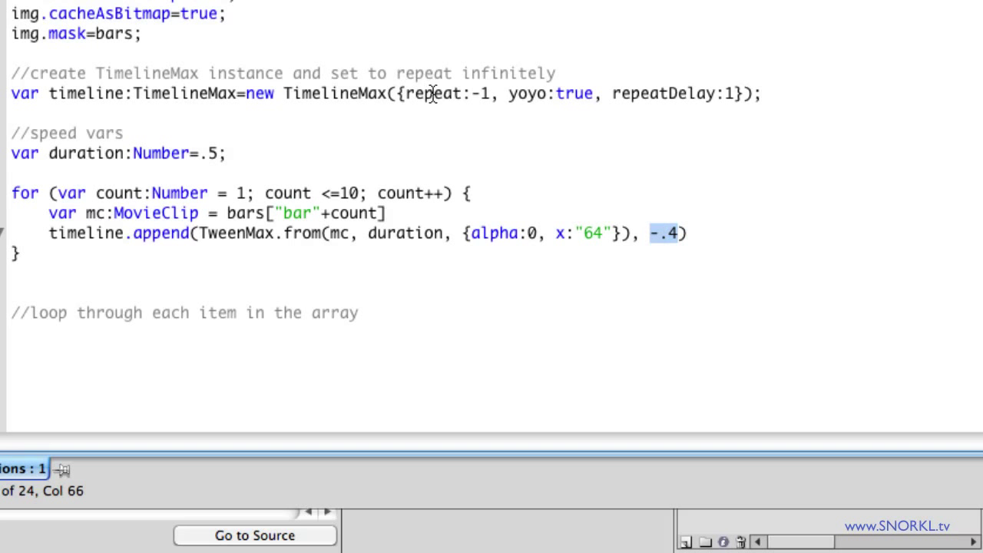
pyautogui.moveTo(646, 108)
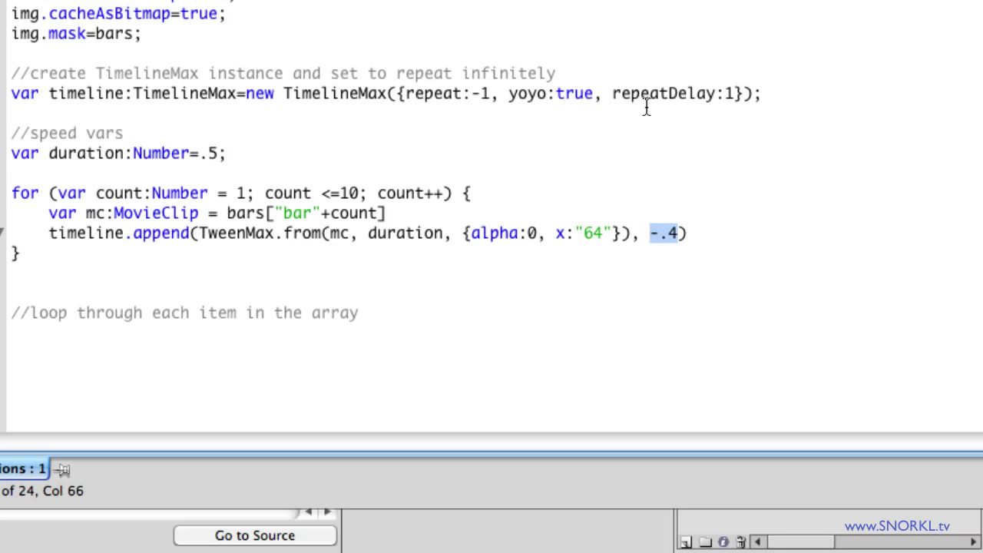
pyautogui.moveTo(727, 280)
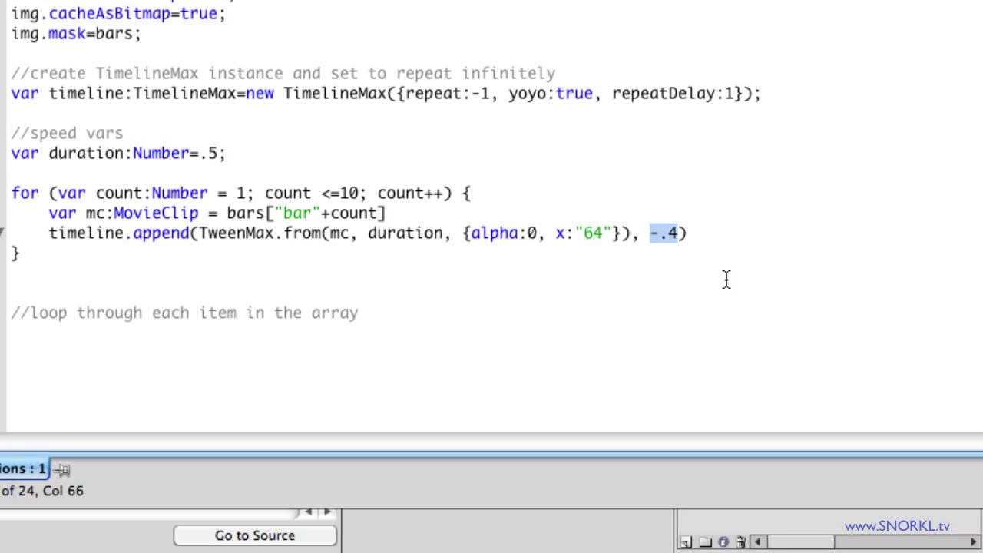